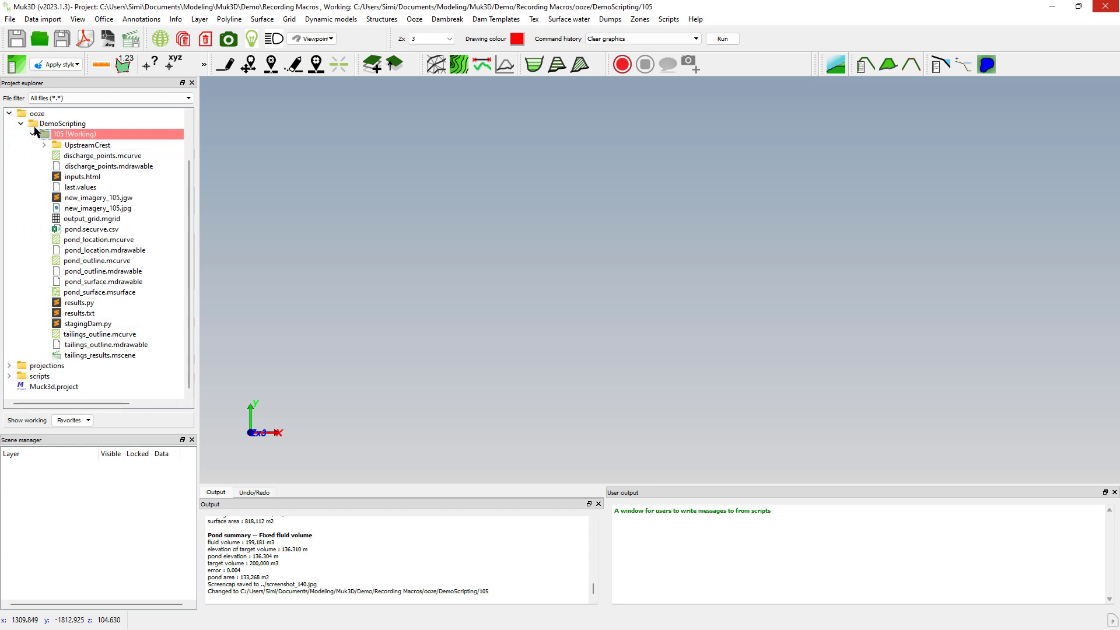
Run stagingDam.py from the project explorer, cycling dam raise stages and saving screenshots.
left_click(44, 134)
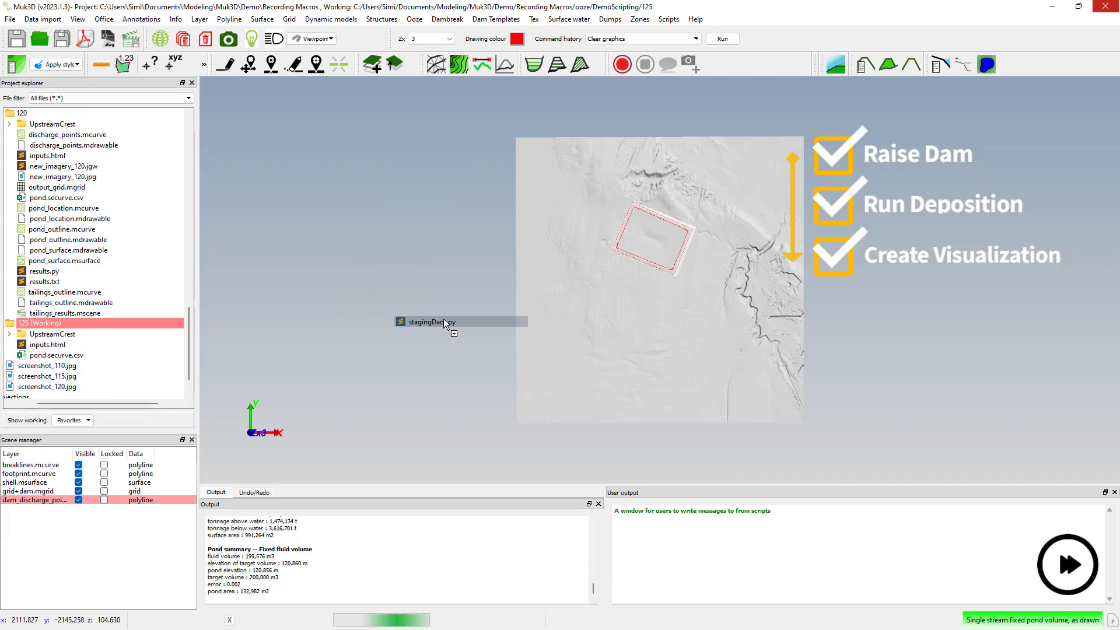
left_click(1067, 565)
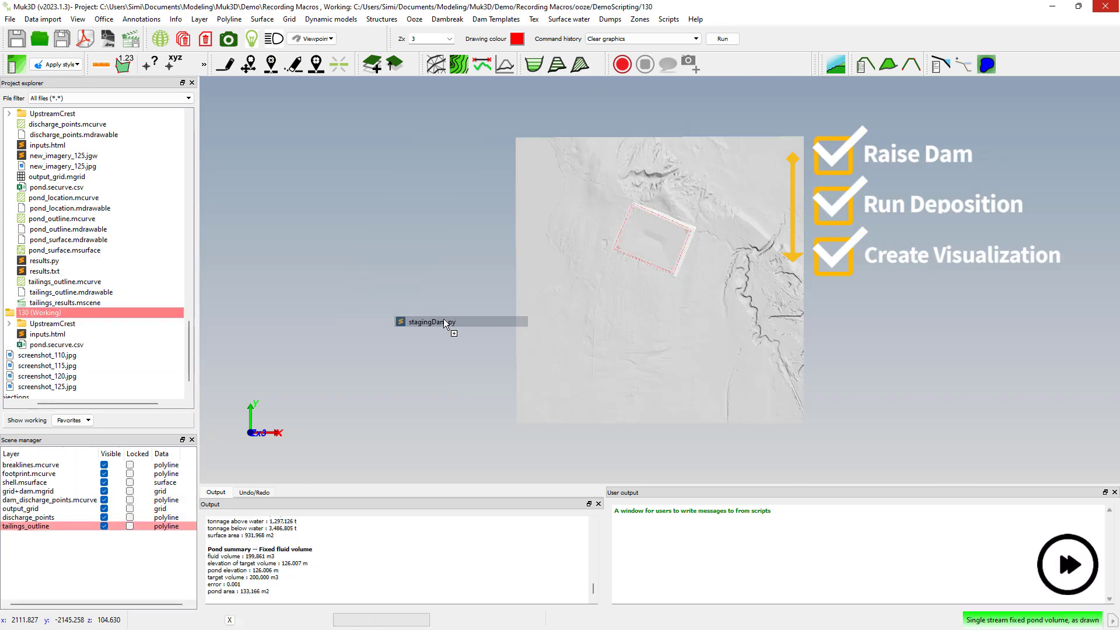
left_click(1067, 564)
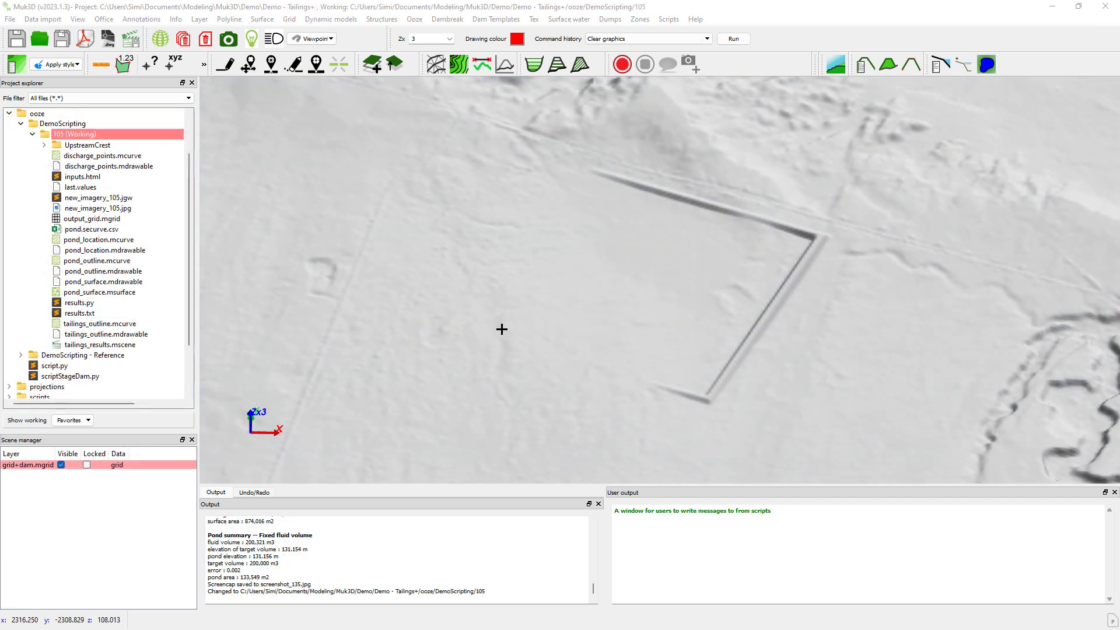
Open tailings_results.mscene from the 105 folder and begin a new macro recording.
left_click(102, 344)
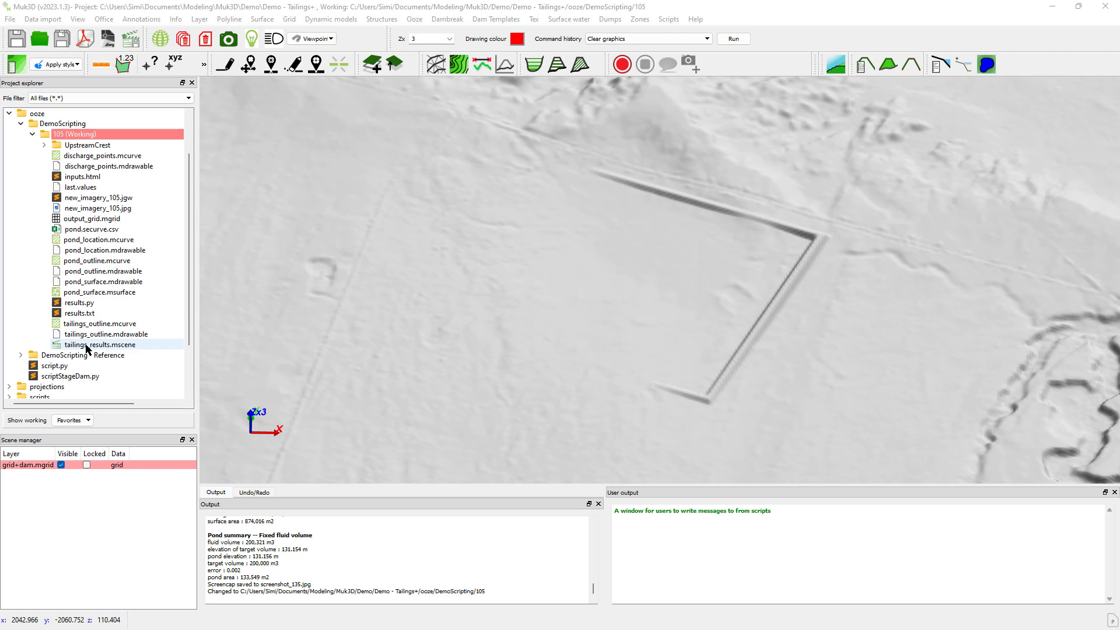
left_click(104, 344)
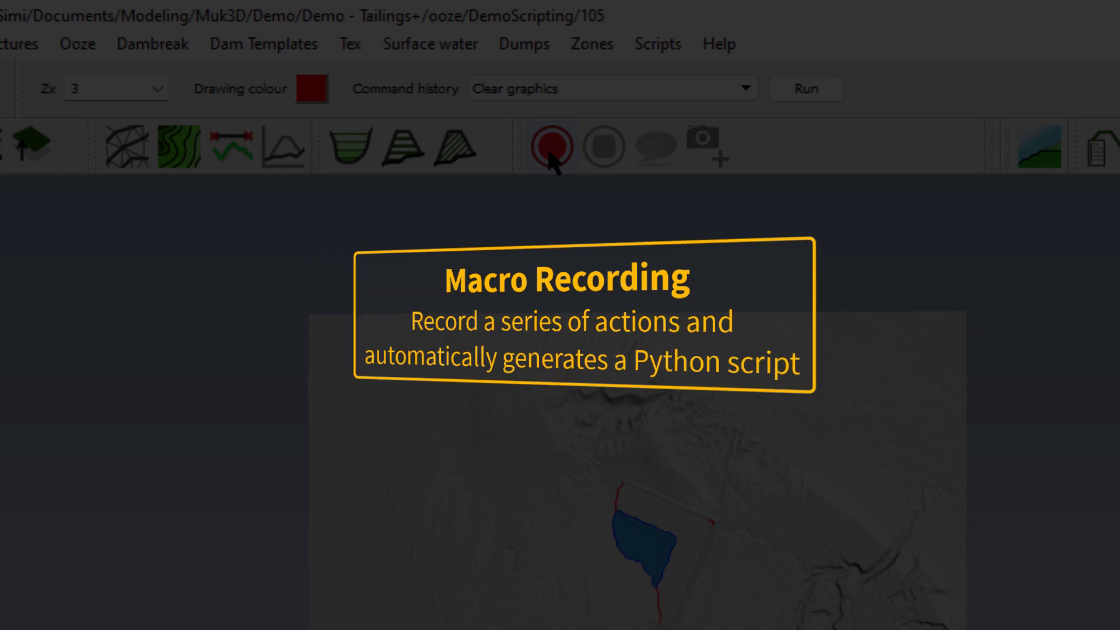
left_click(549, 147)
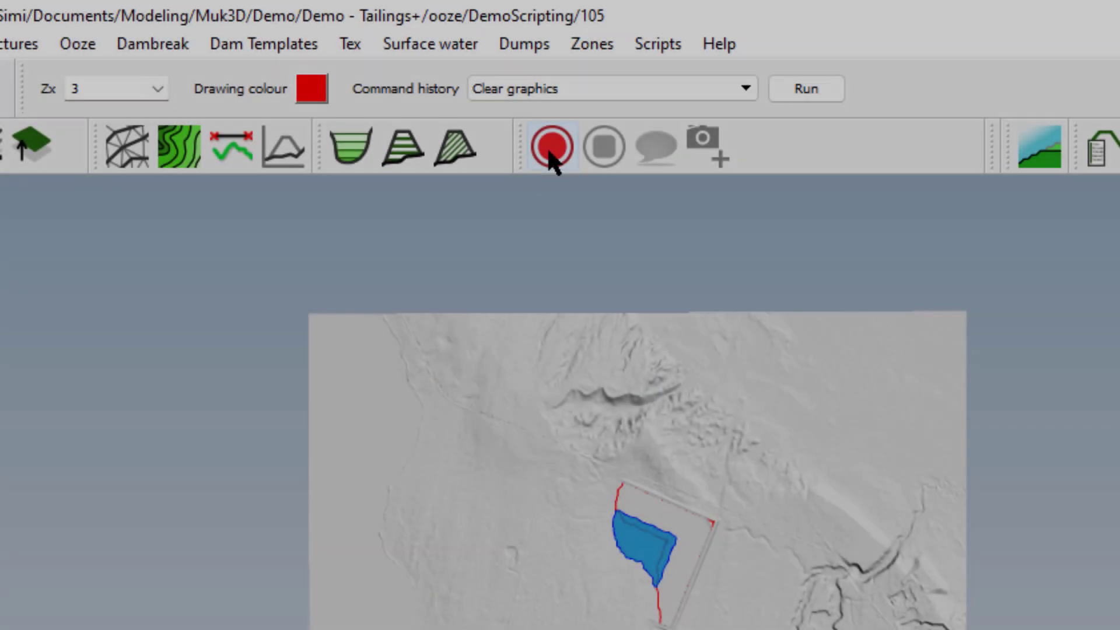
Start recording the macro to the script file stagingDam.py.
left_click(547, 147)
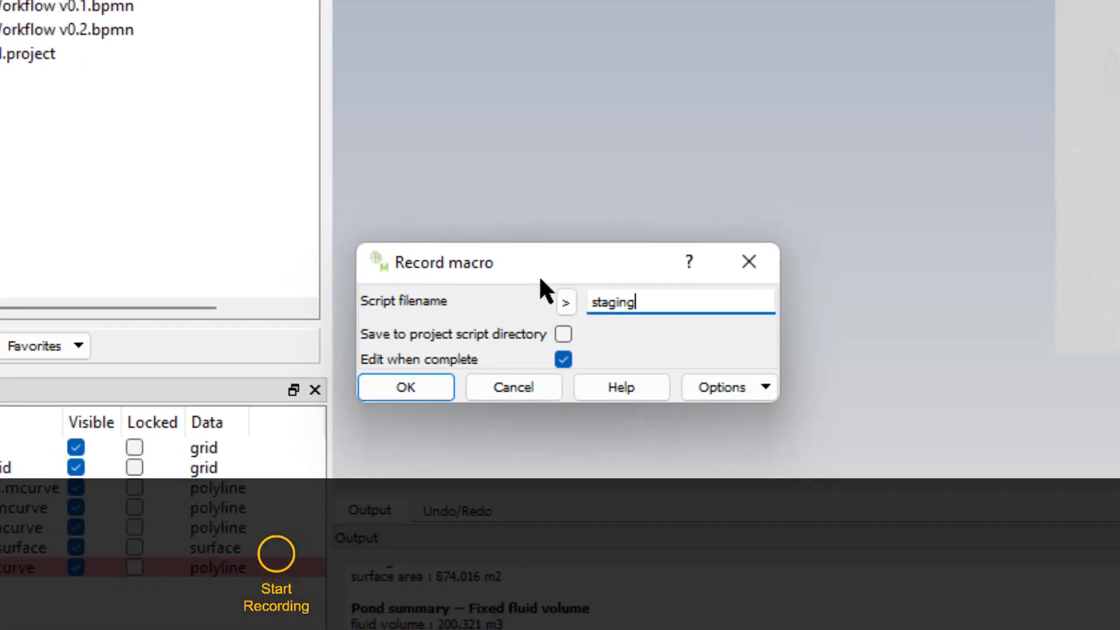
type("Dam.py")
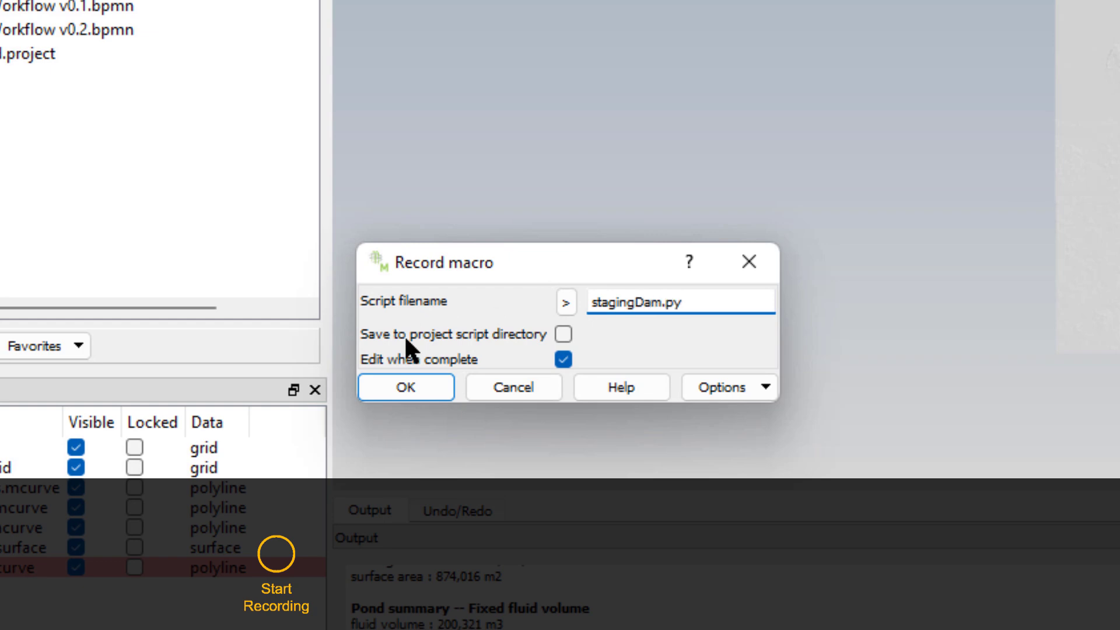
left_click(405, 386)
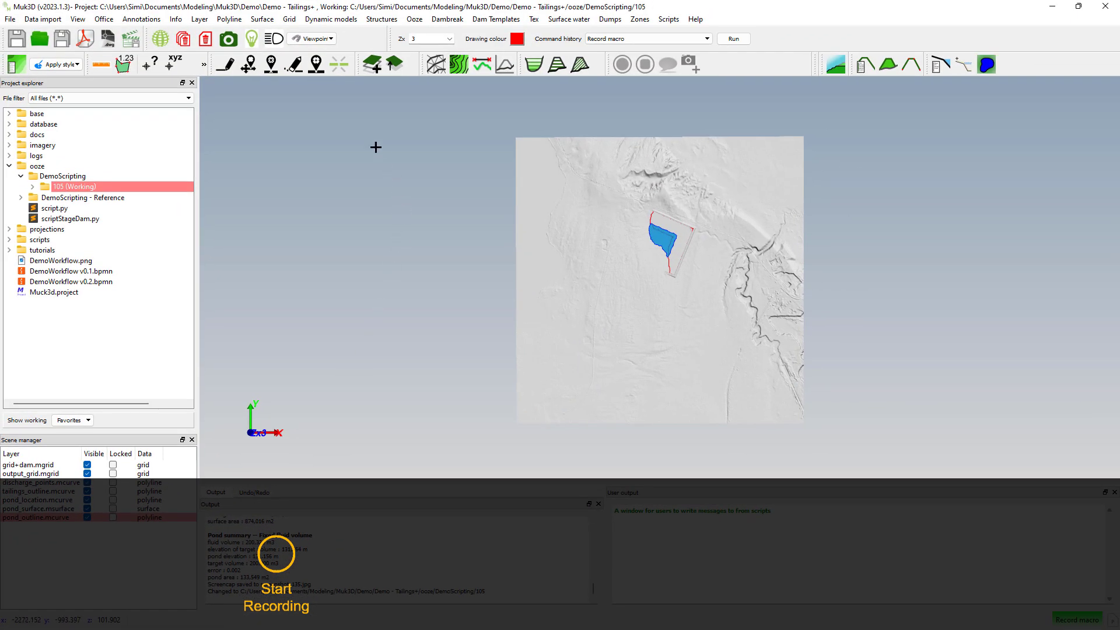
Create a new DemoScripting deposition run for year 110.
left_click(620, 64)
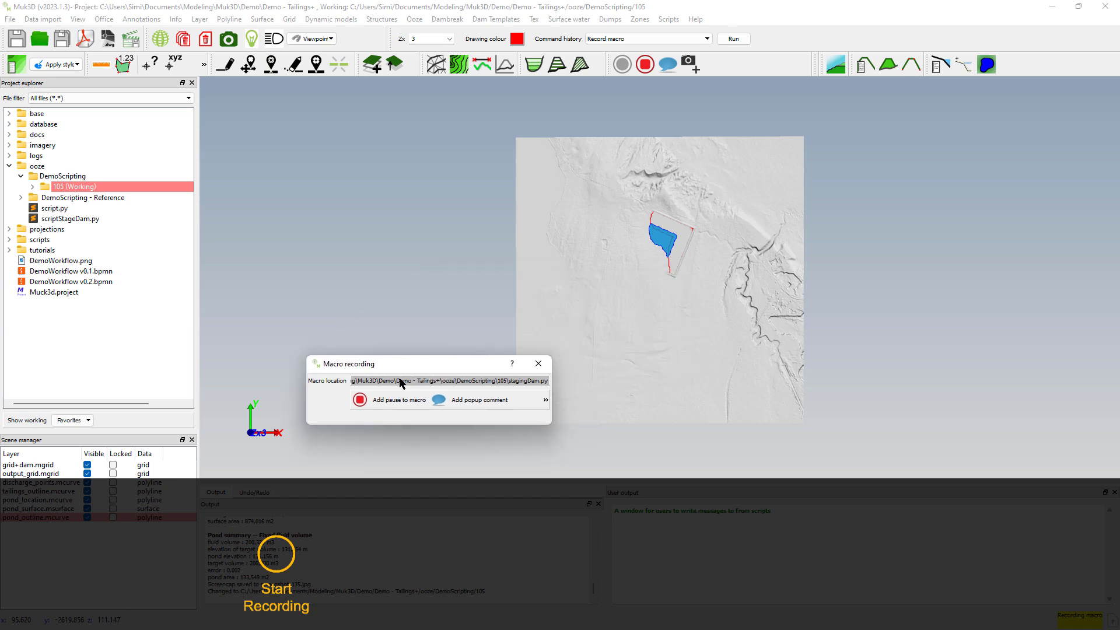
left_click(414, 19)
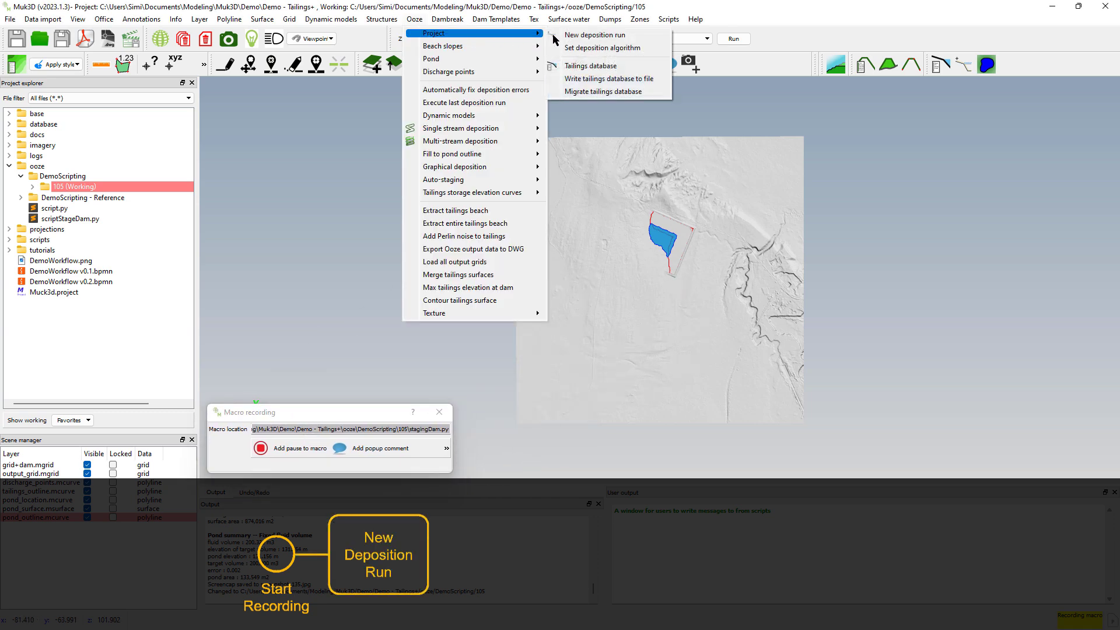
left_click(595, 34)
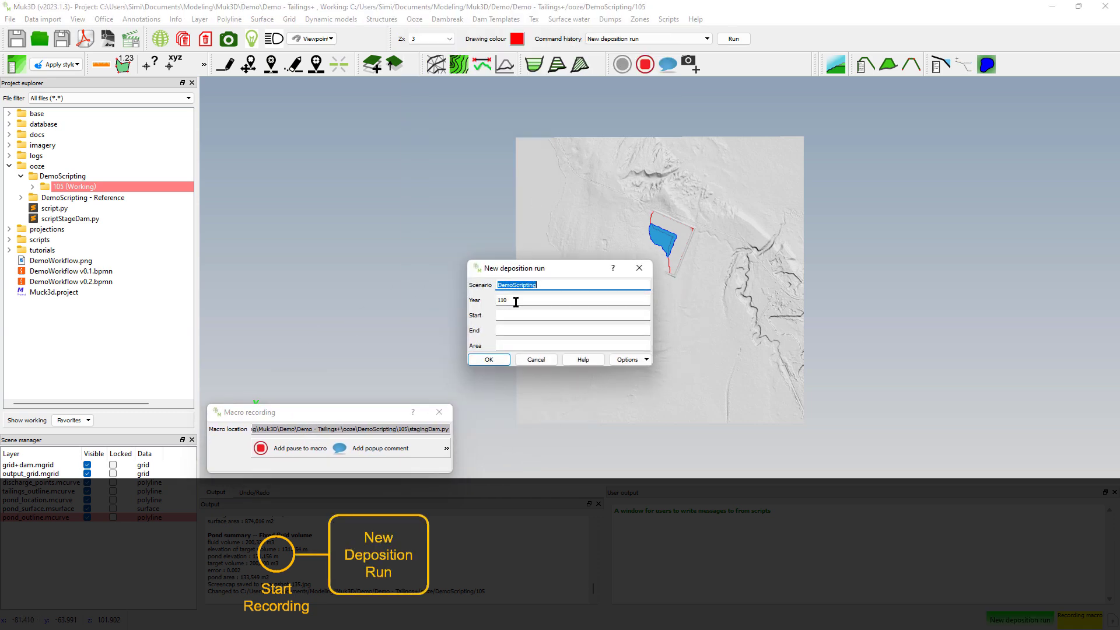
left_click(571, 300)
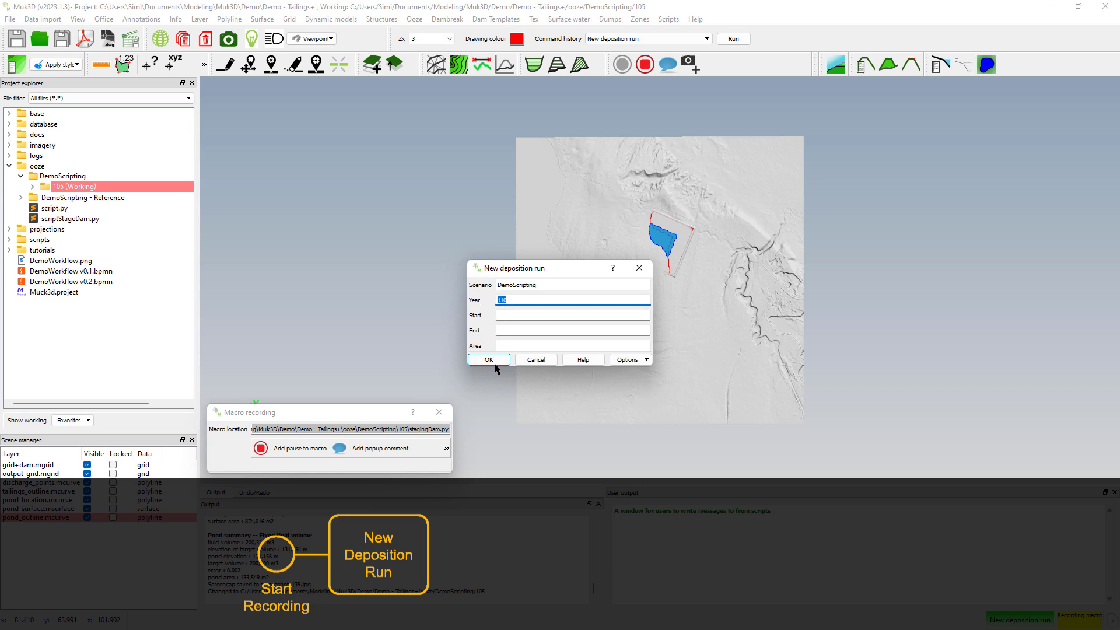
left_click(489, 360)
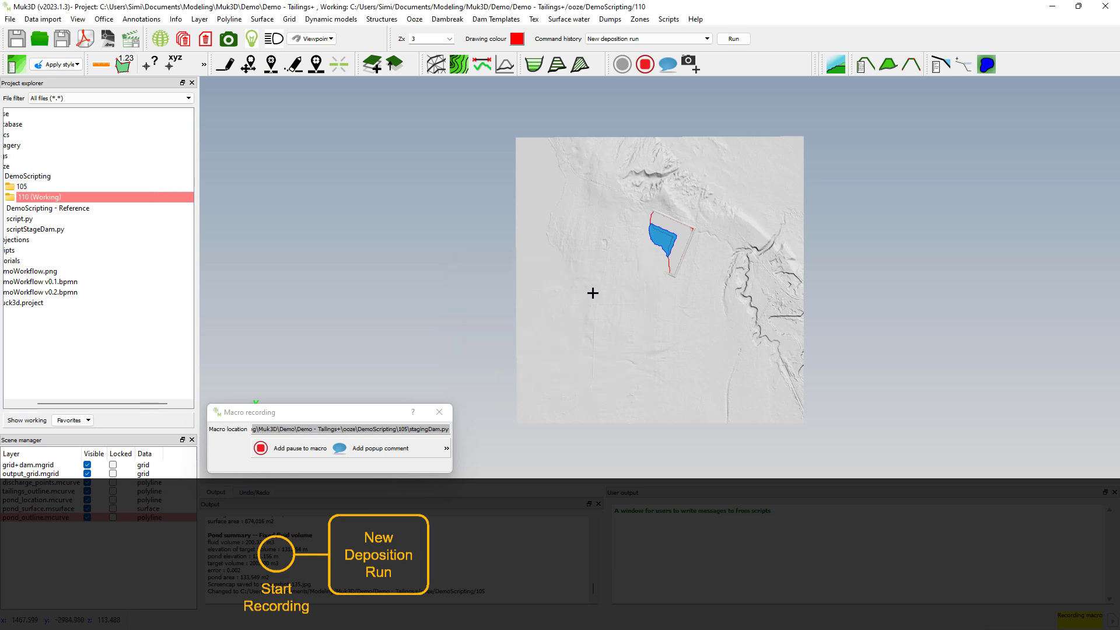
left_click(494, 19)
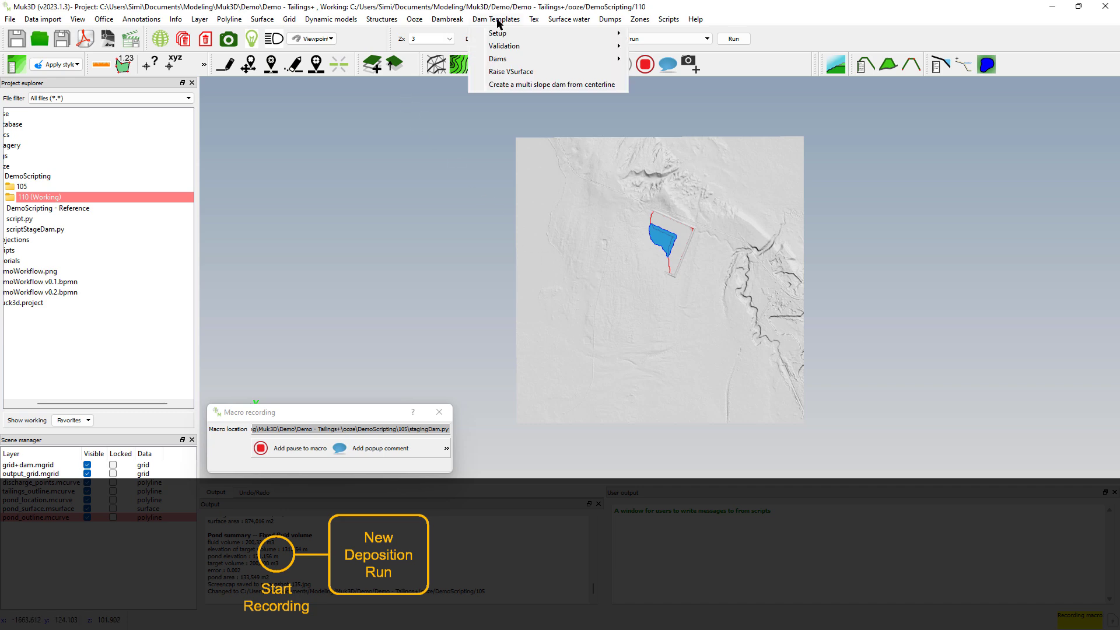
Raise the UpstreamCrest dam to target elevation 110 on the base grid with advanced options.
left_click(511, 71)
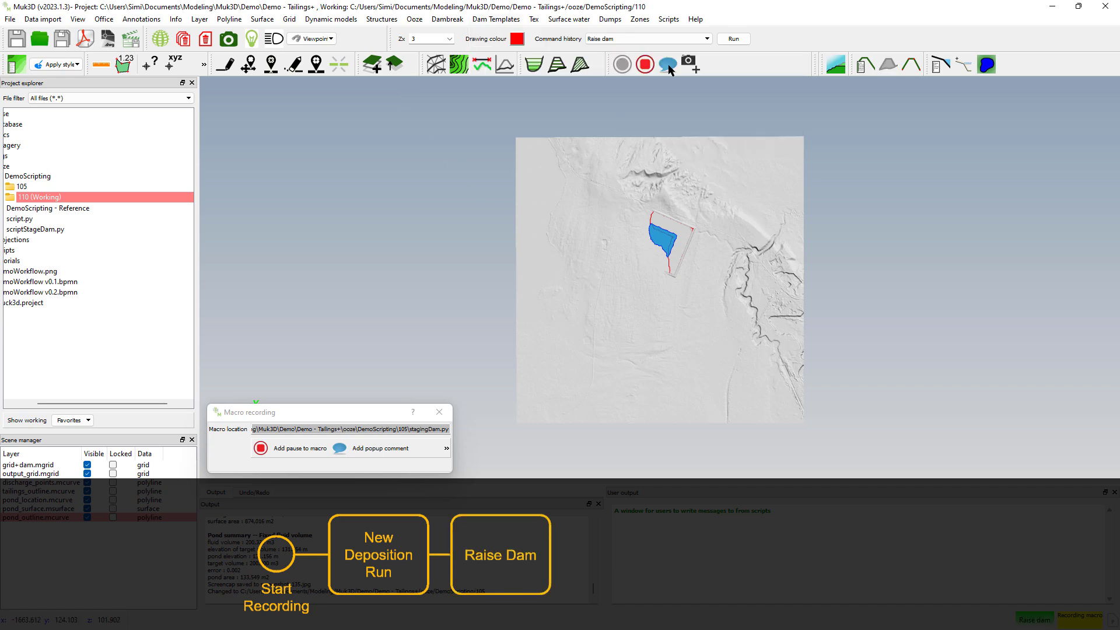
left_click(500, 554)
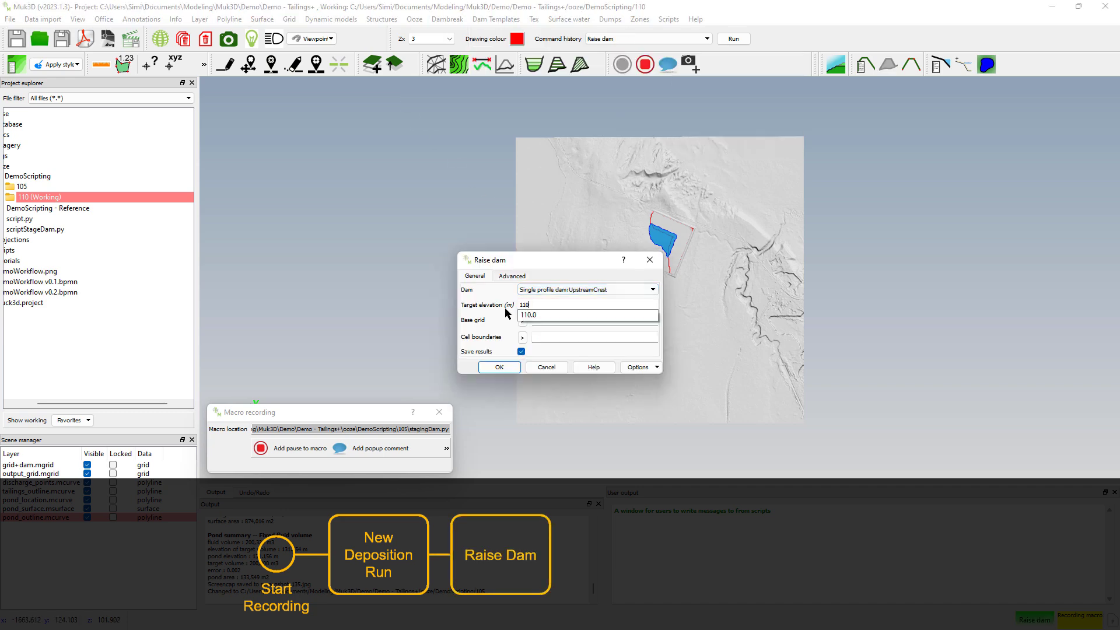
left_click(522, 337)
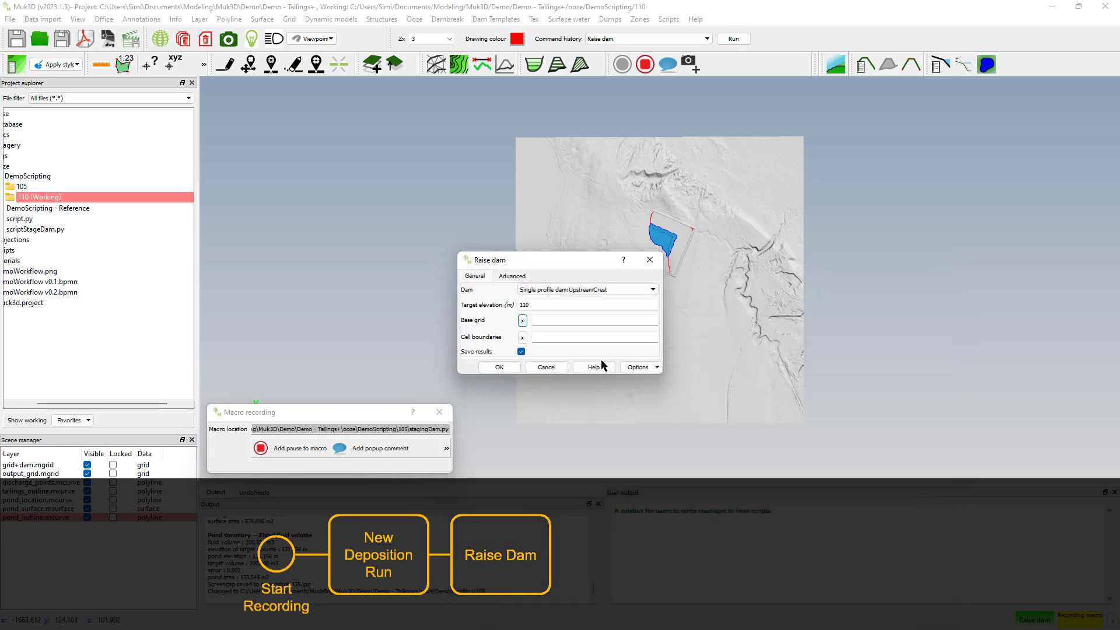
left_click(511, 276)
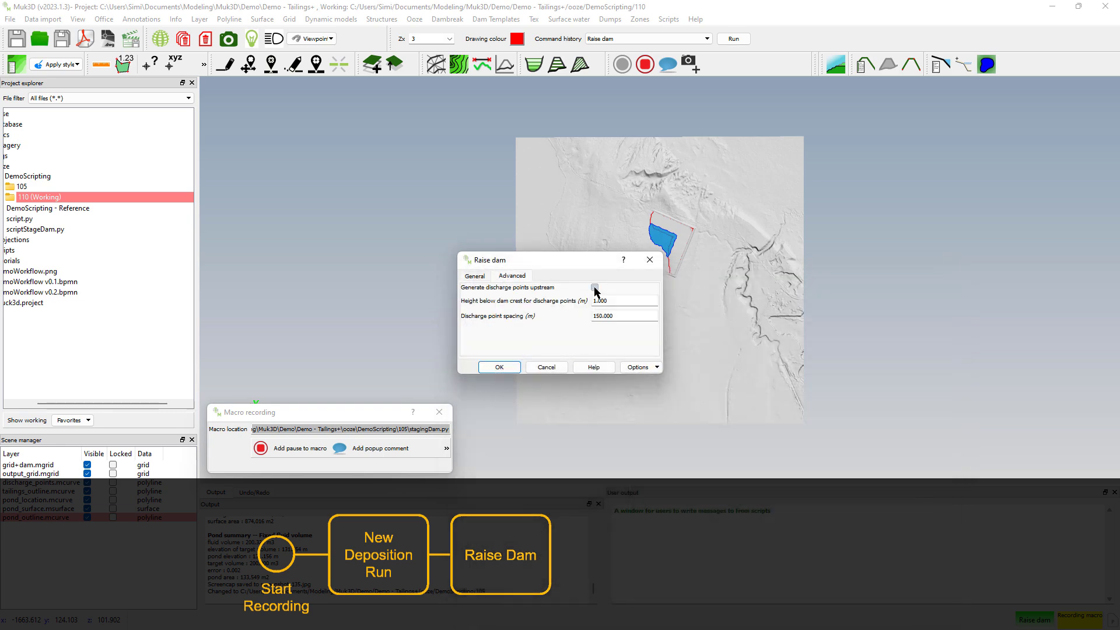
left_click(499, 366)
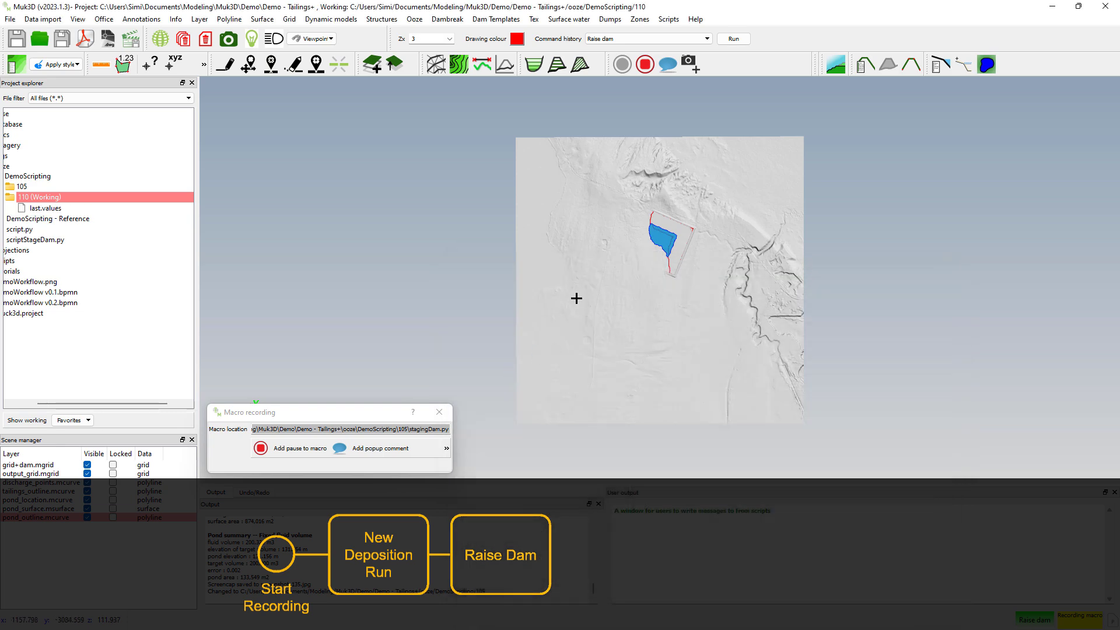
left_click(500, 554)
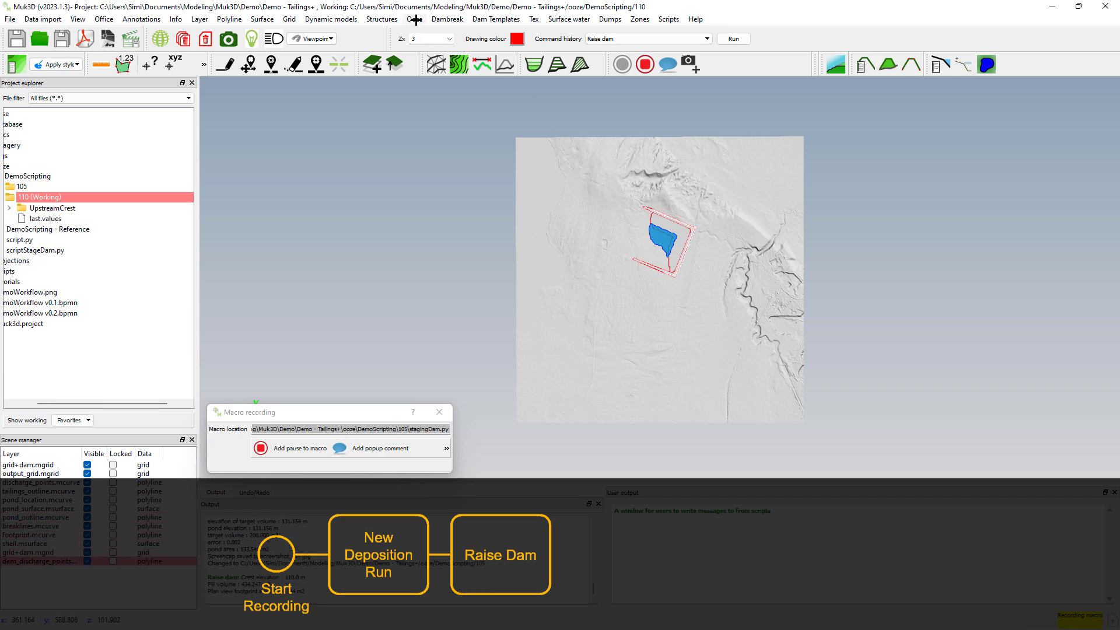
Deposit Sand on grid+dam.mgrid from dam_discharge_points with a 105 m initial pond.
left_click(413, 20)
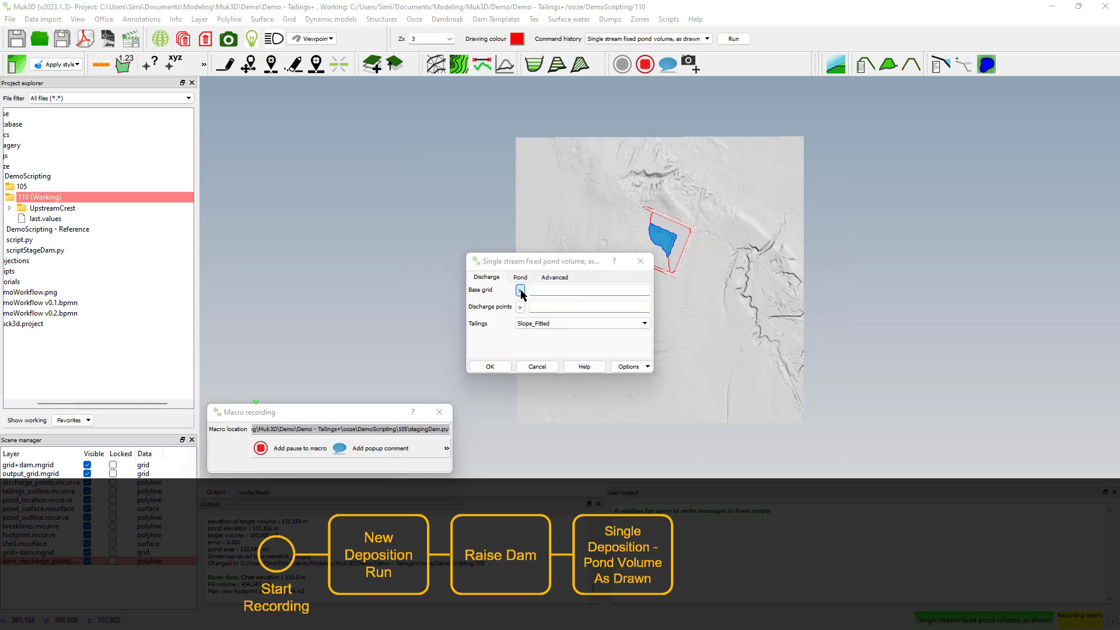
left_click(519, 289)
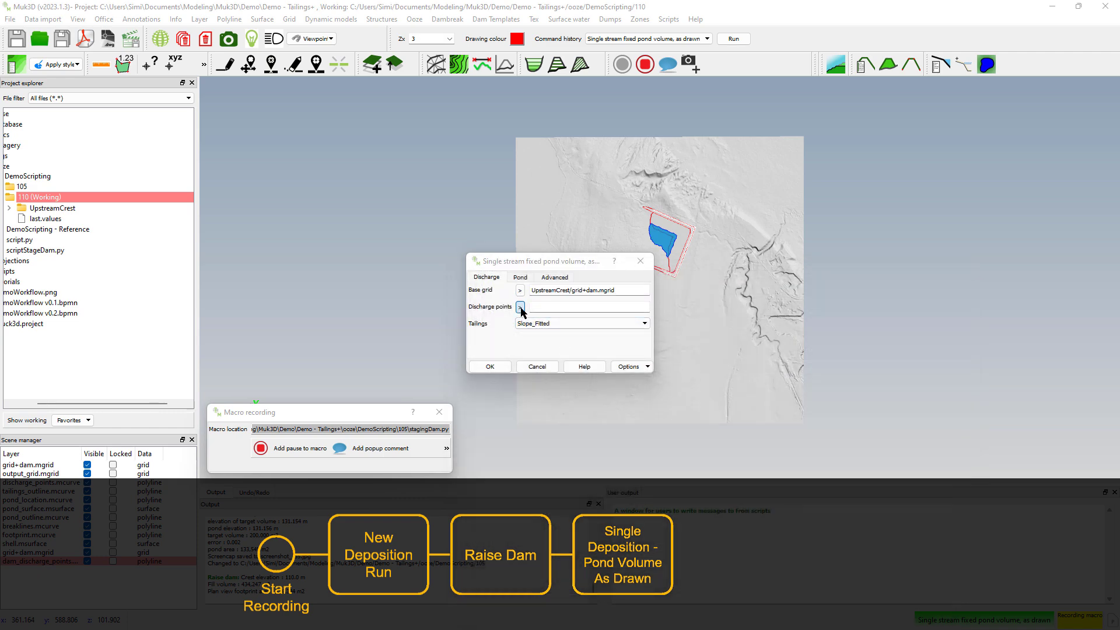
left_click(521, 307)
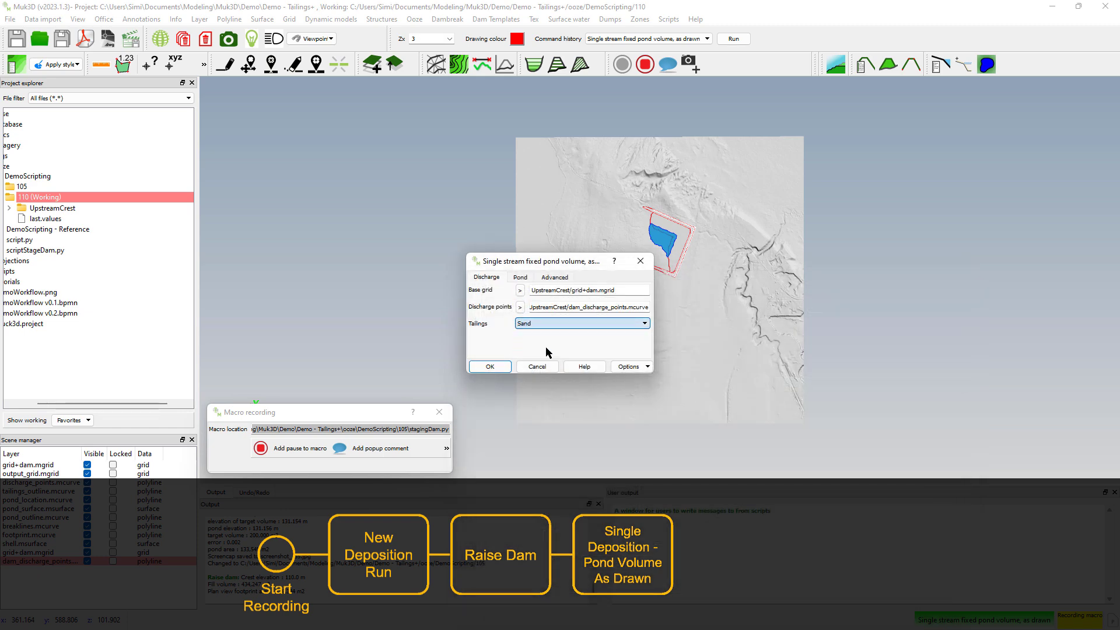
left_click(520, 277)
type("105")
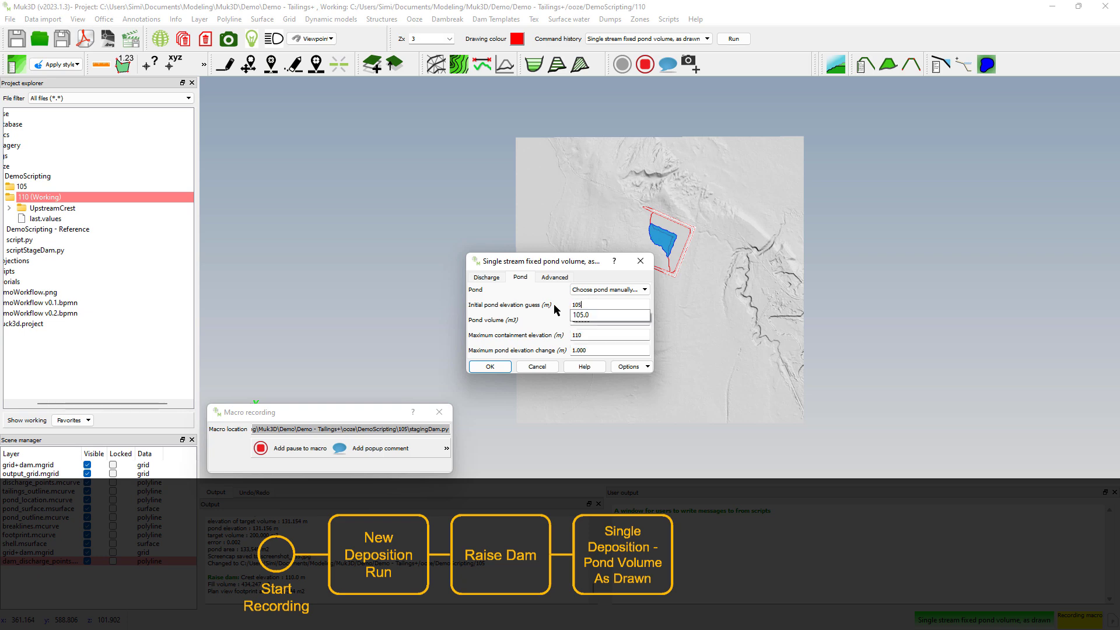
left_click(489, 366)
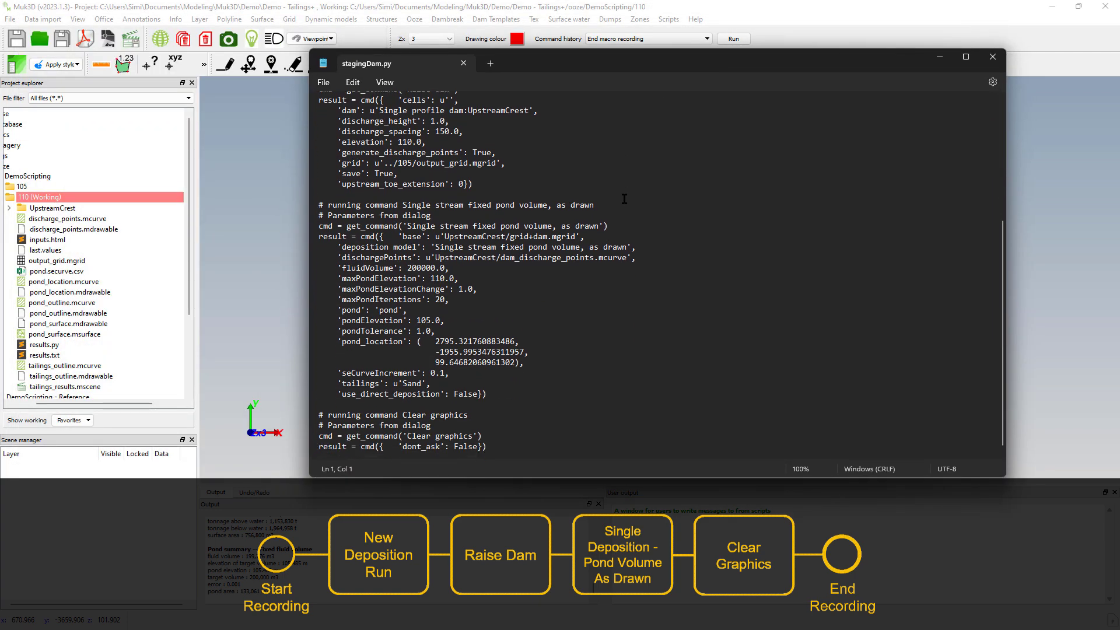
Scroll through the recorded stagingDam.py commands in Notepad.
scroll("up", 3)
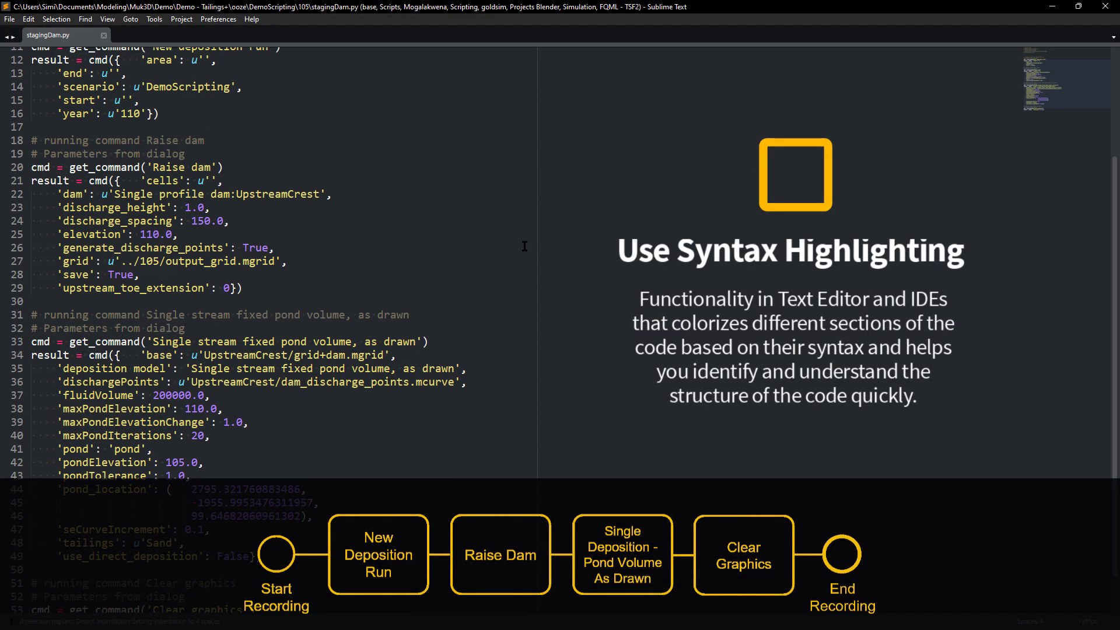
scroll("up", 3)
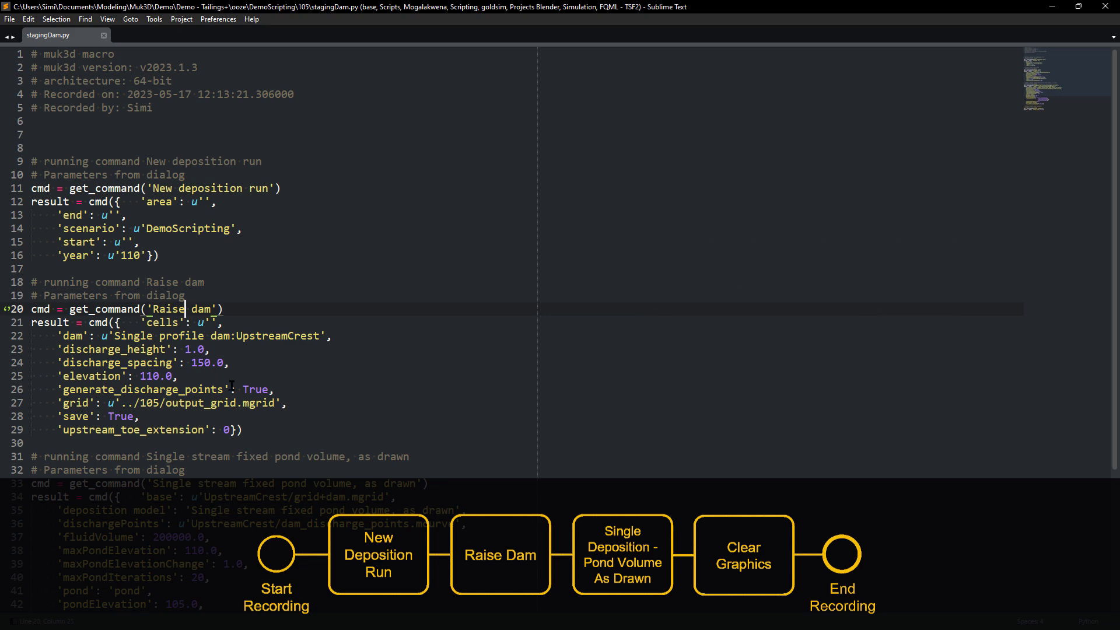
scroll("down", 3)
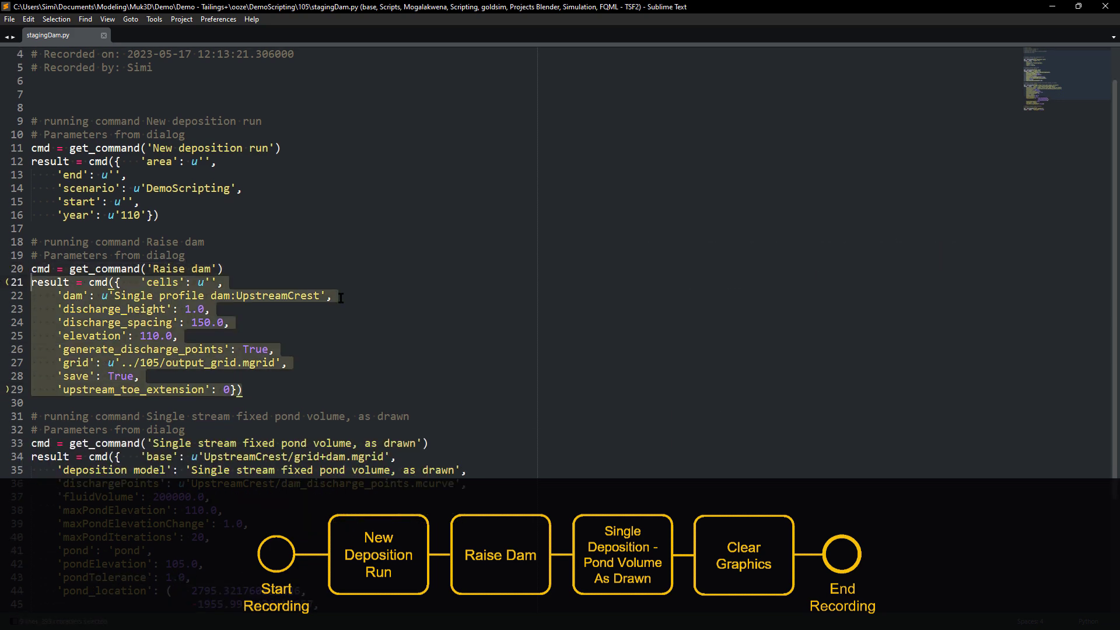
scroll("down", 3)
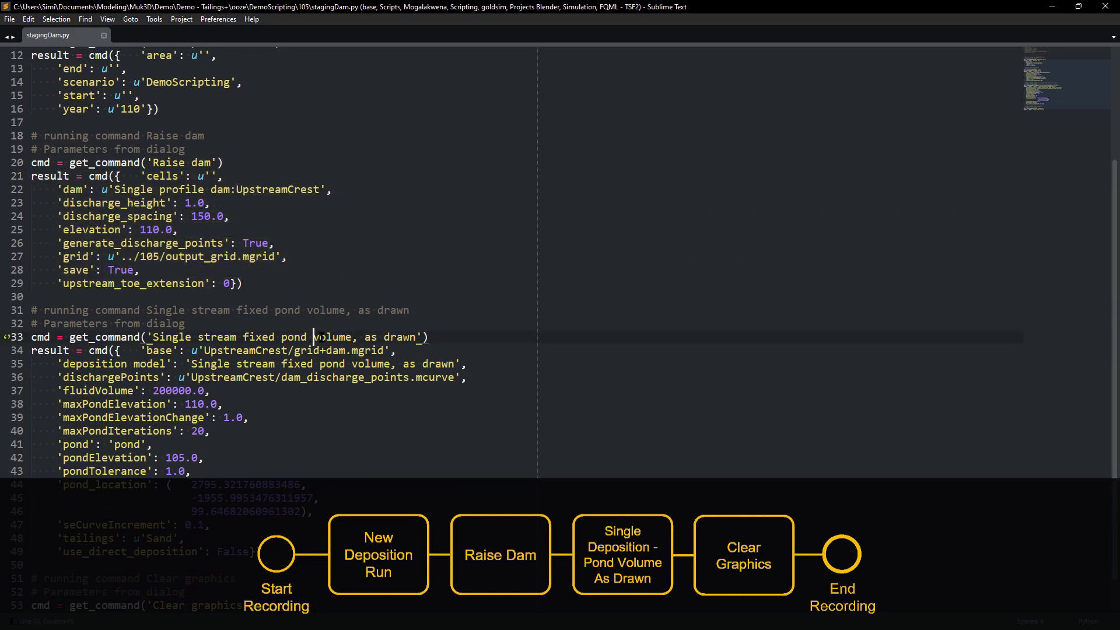
scroll("down", 3)
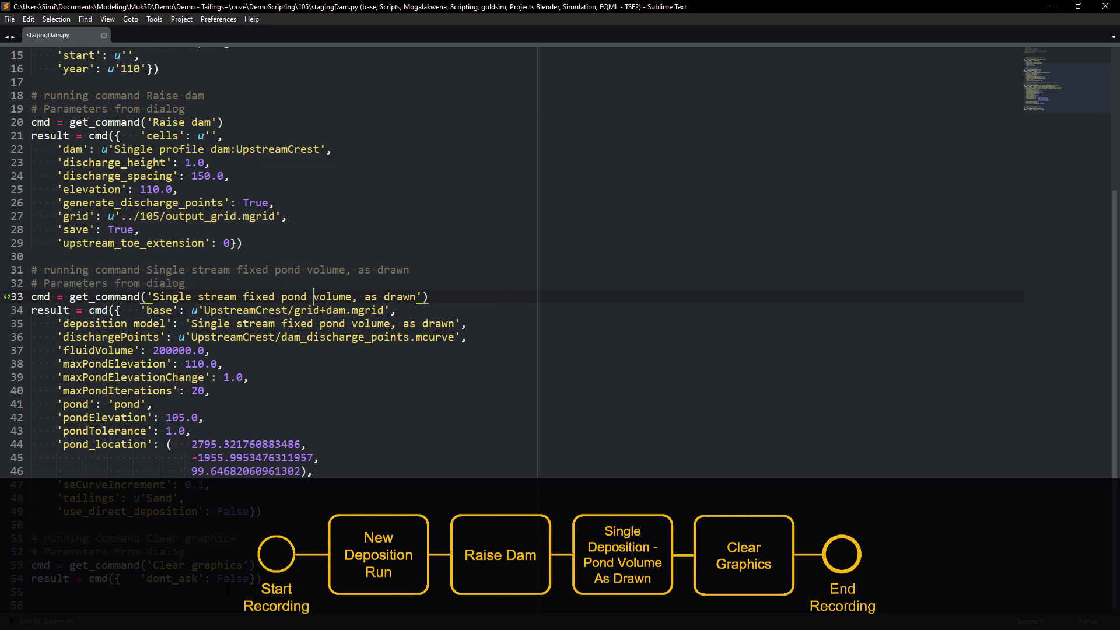
scroll("up", 3)
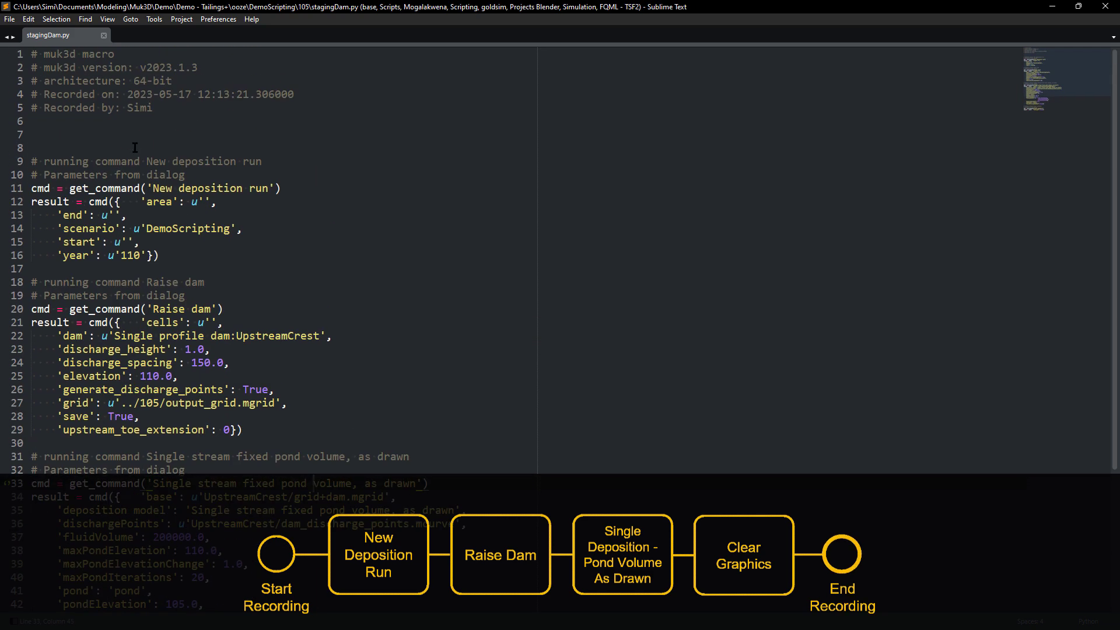
Add a liElevations list of 110, 115, 120 and a 'for elevation' loop.
type("liE")
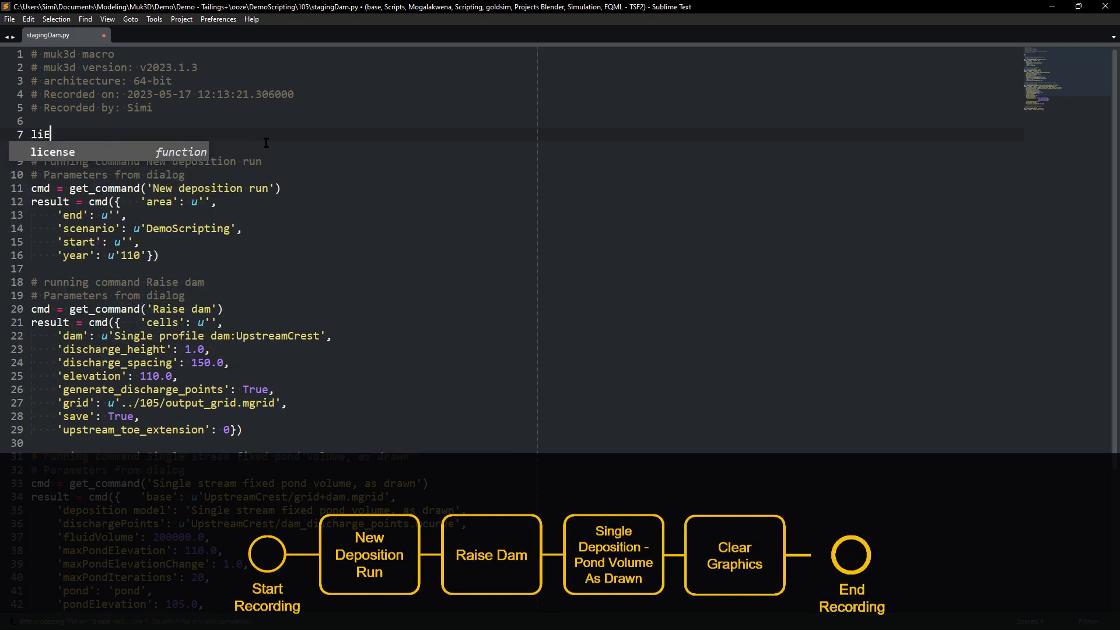
type("Elevations = [110")
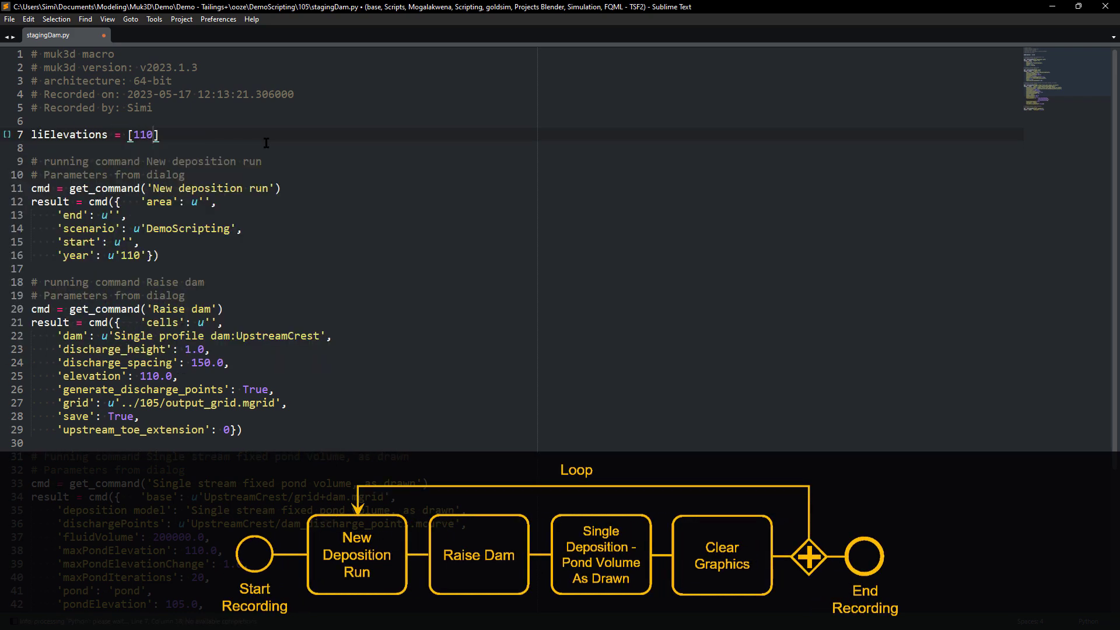
type(",115,120")
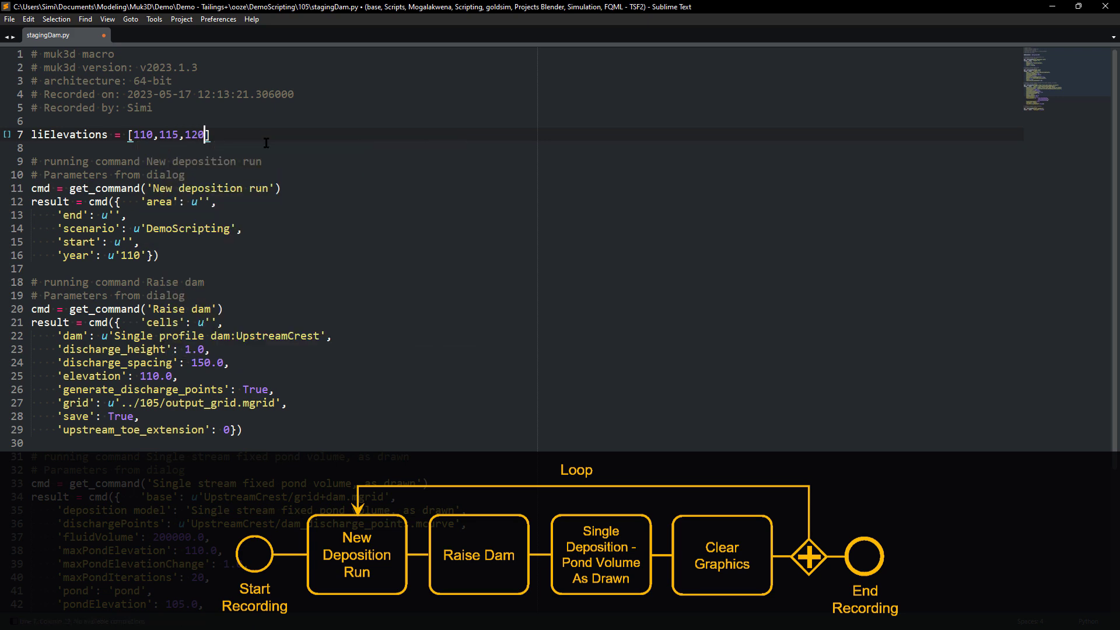
key("enter")
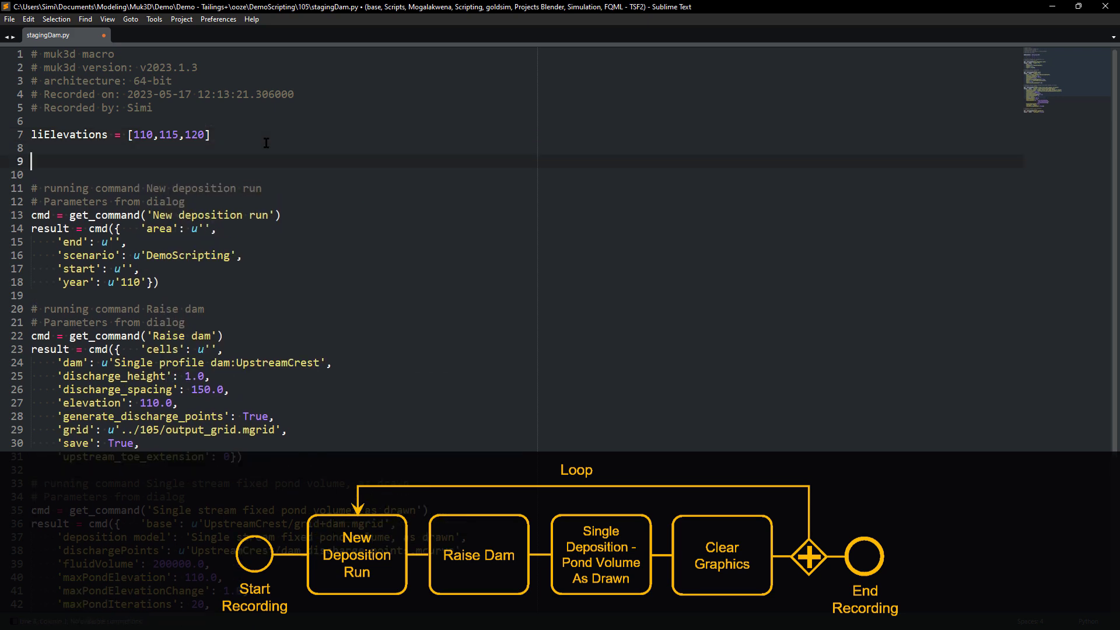
type("for elevation in liElevations:")
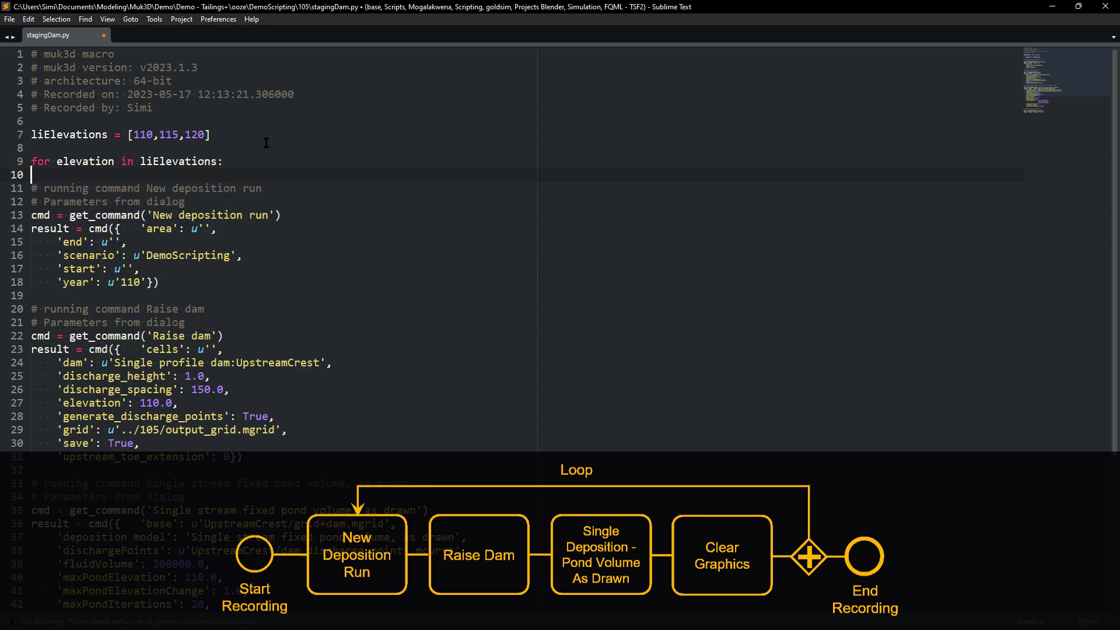
Replace hard-coded elevations with the loop variable and add pv_elevation = 105.
scroll("down", 3)
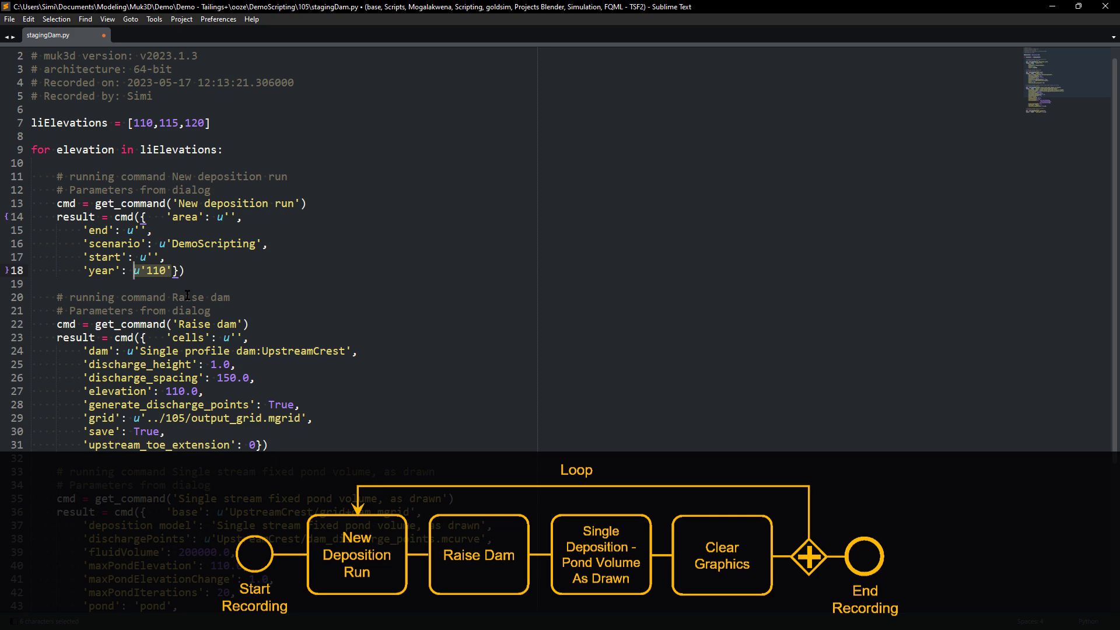
type("elevation)")
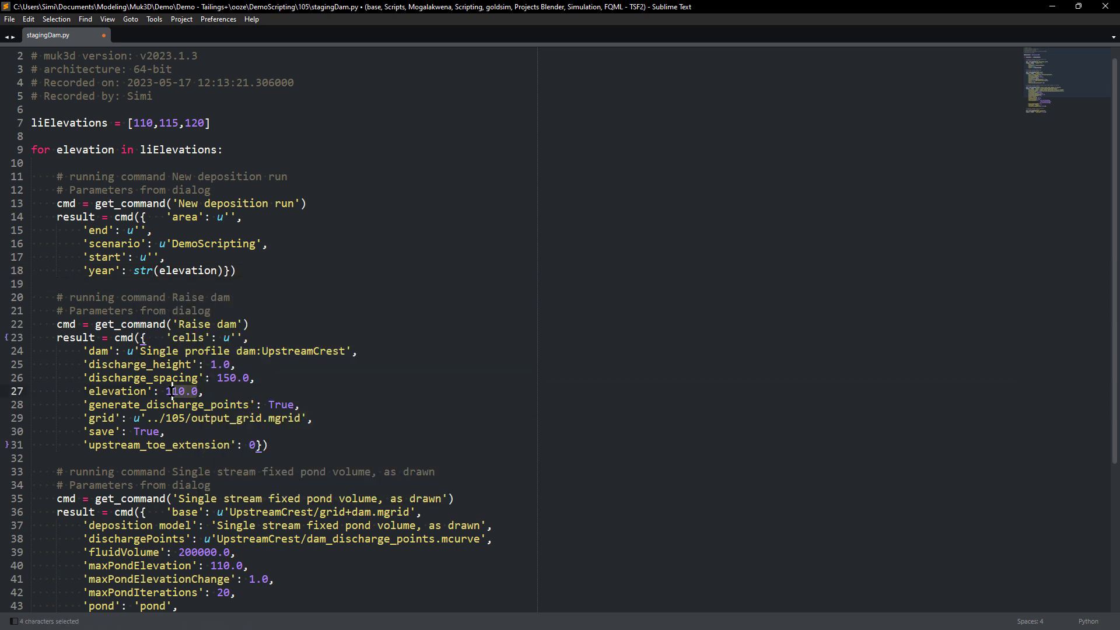
type("elevation")
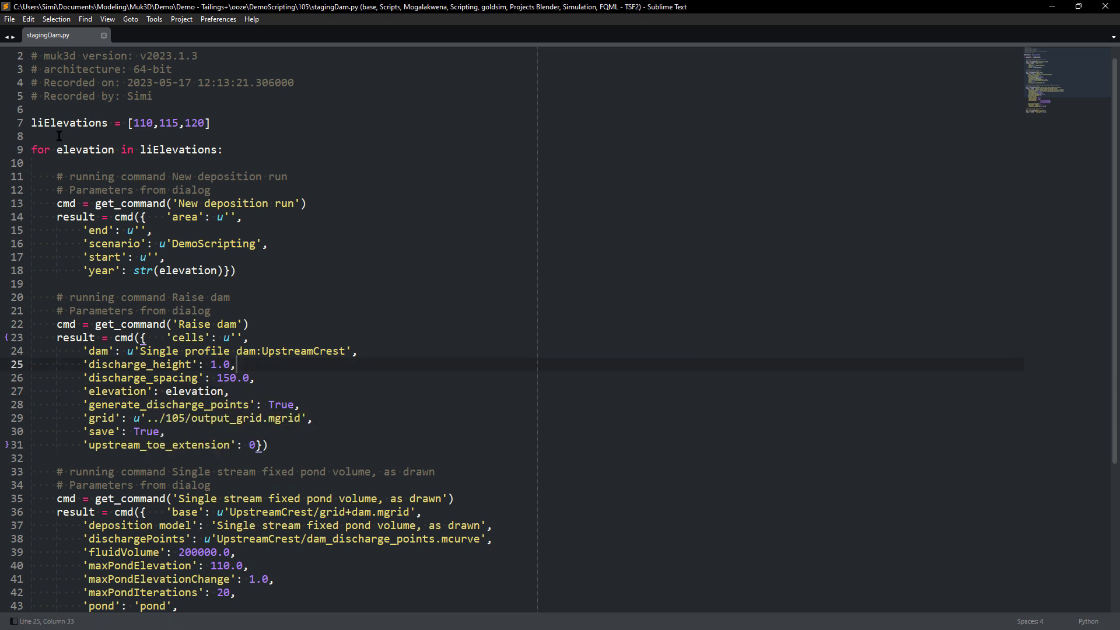
type("pv_eleva")
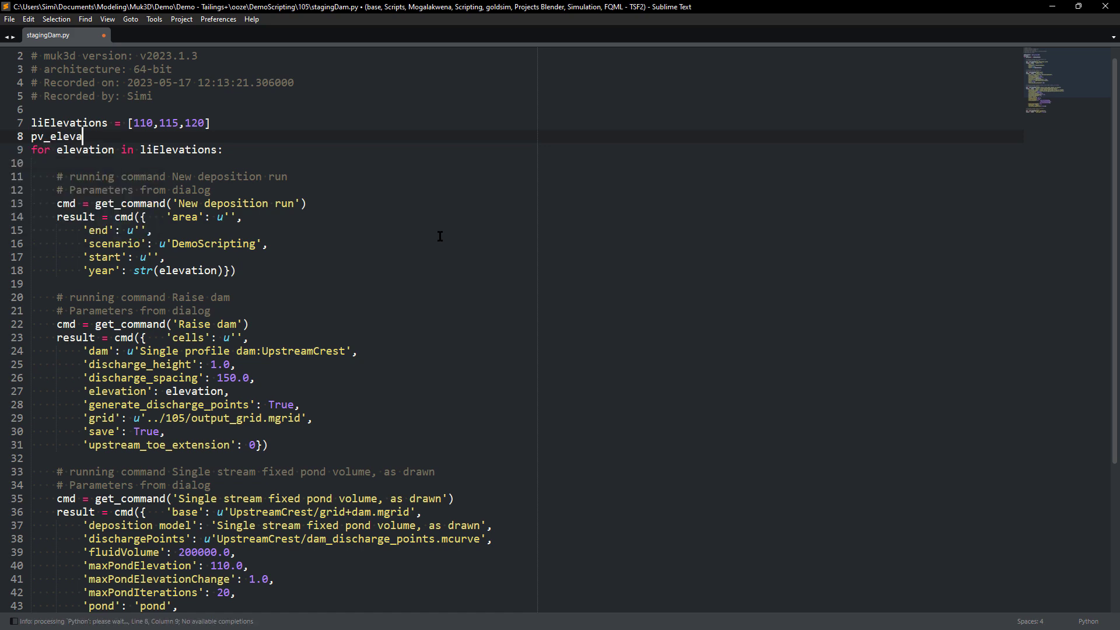
type("tion = 105")
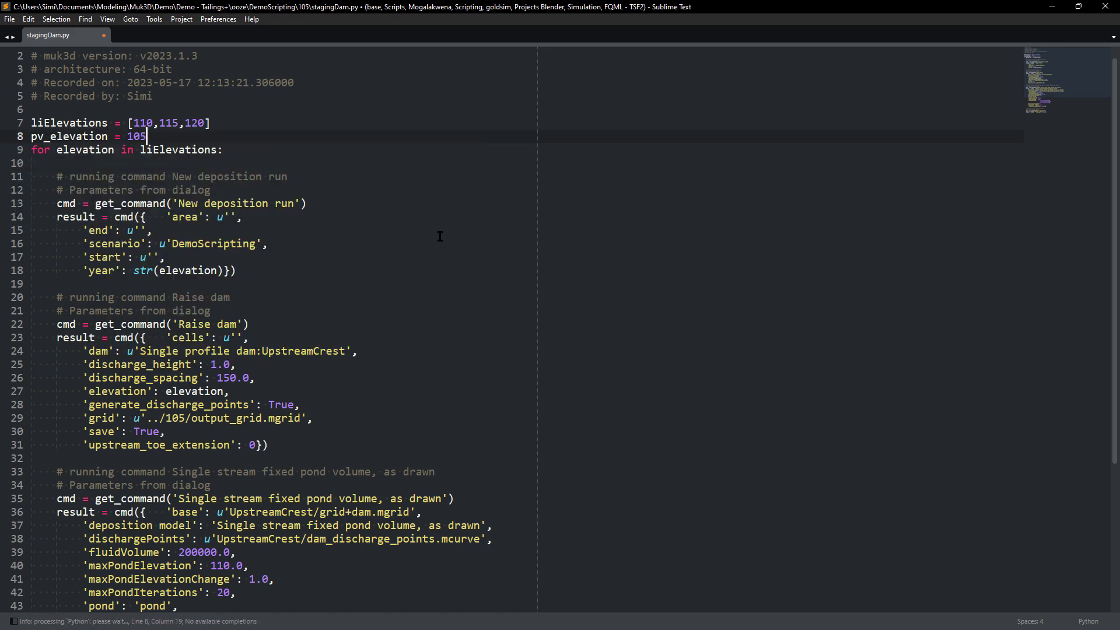
key("enter")
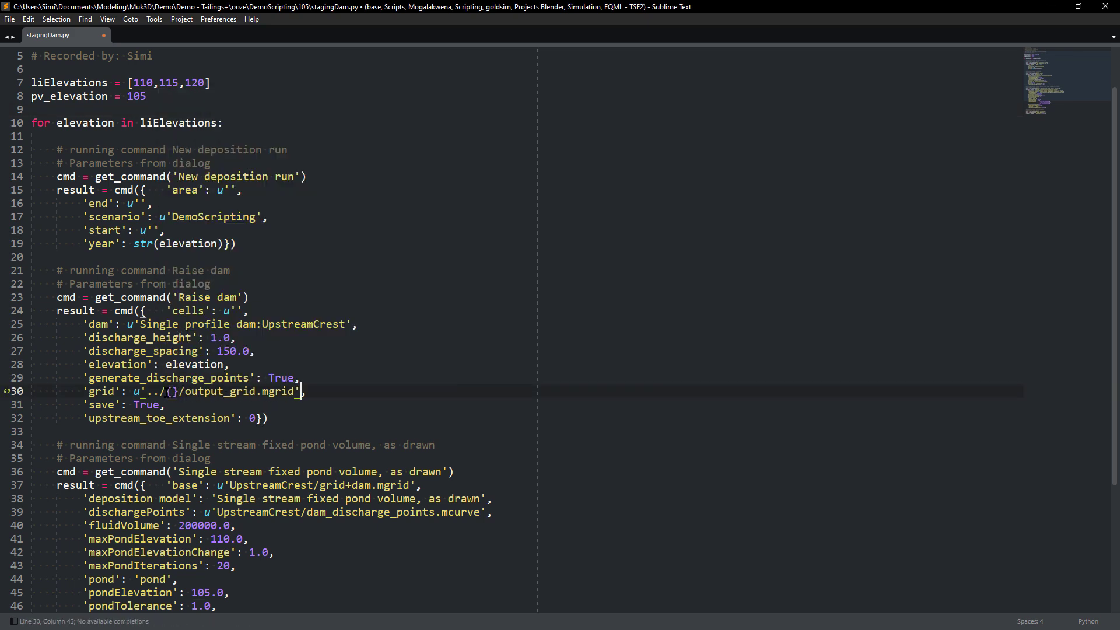
Parameterise the grid path with .format, set dont_ask to True and pv_elevation = elevation.
type(".format(pv_elevation")
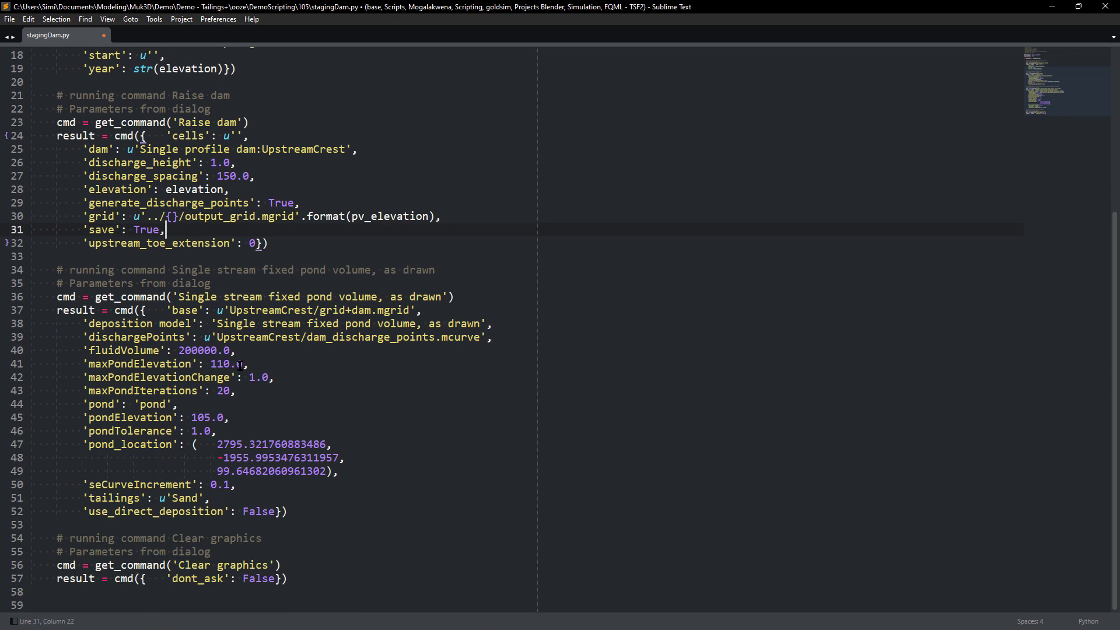
type("elevation")
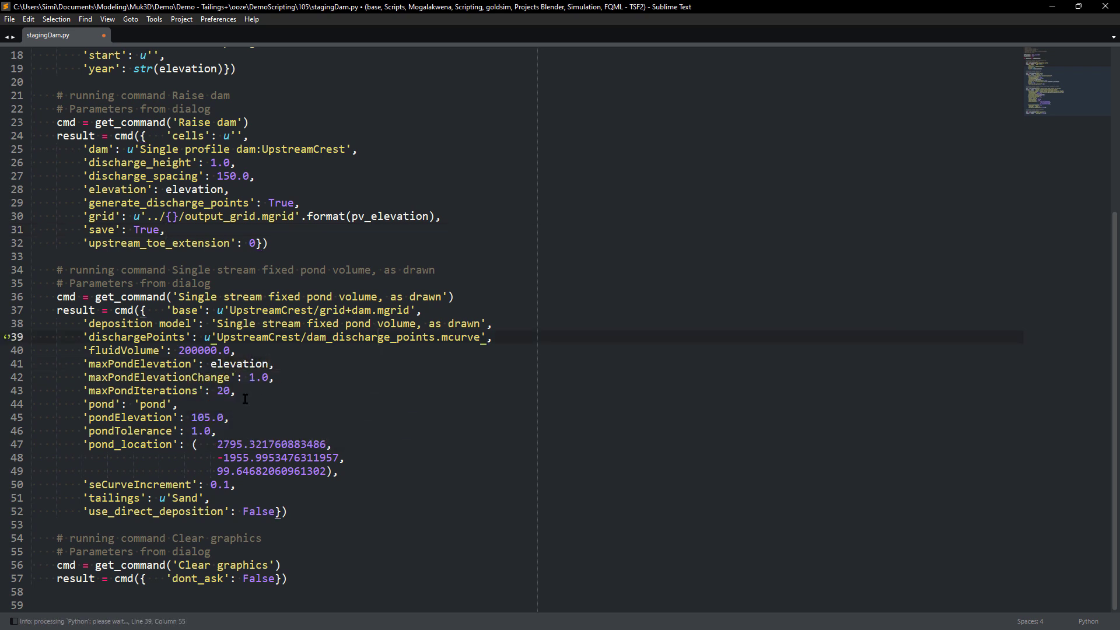
type("elevation -")
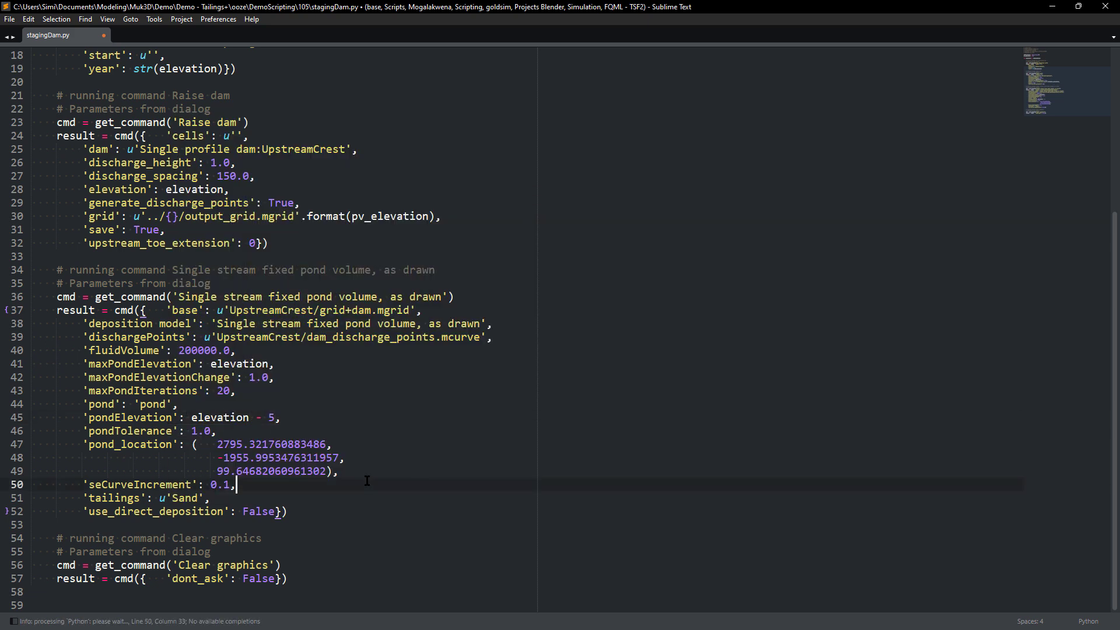
double_click(258, 579)
type("Tru")
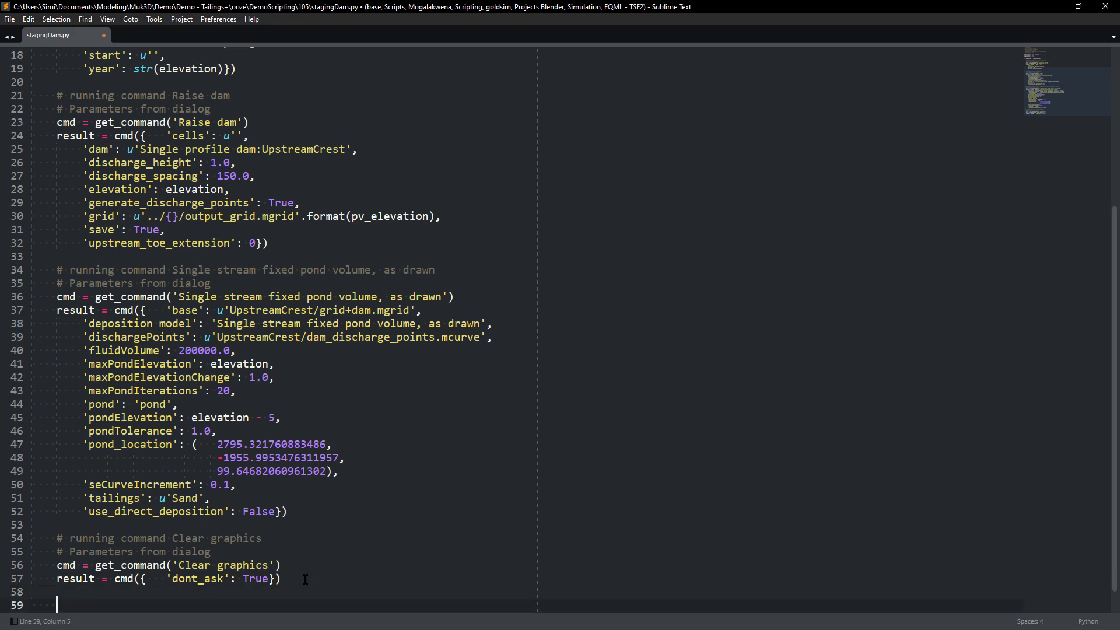
type("pv_elevation")
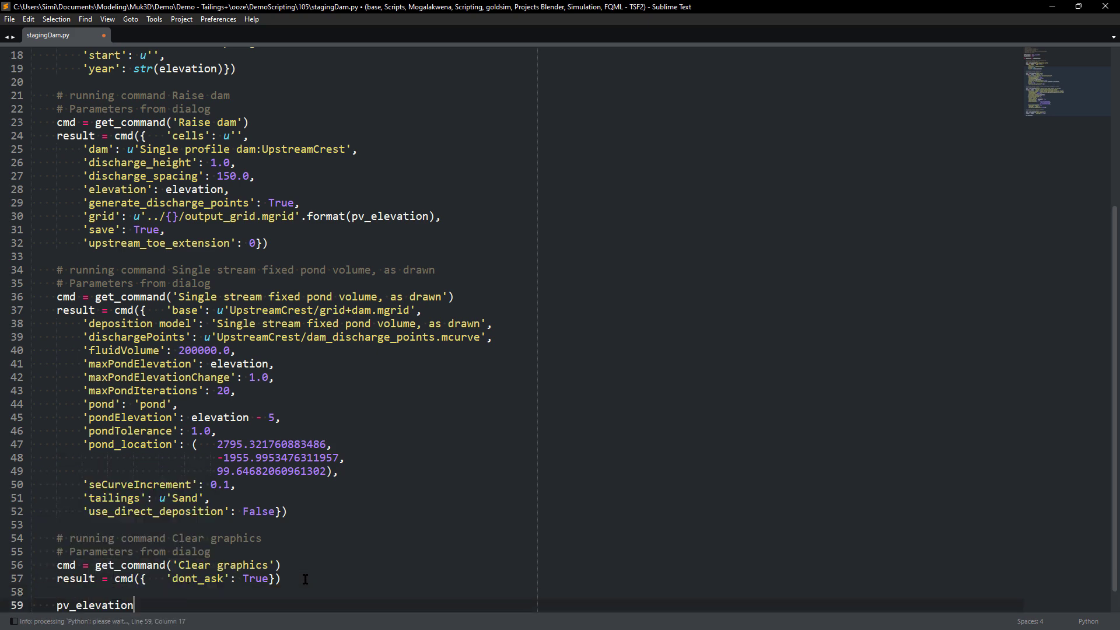
type("= elevation")
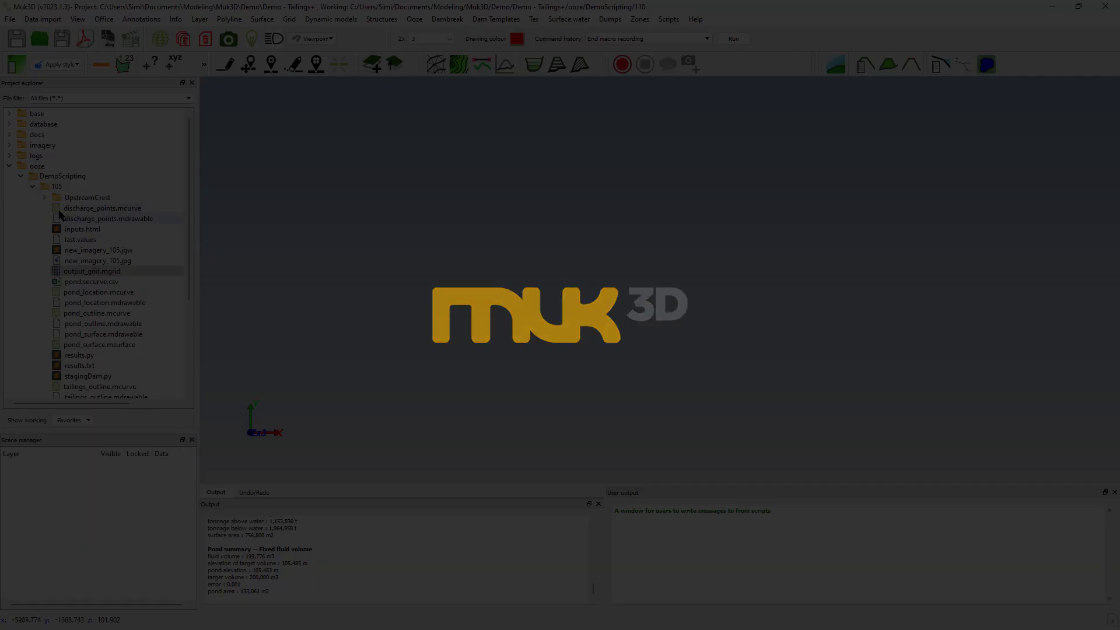
Run the edited stagingDam.py from the Project explorer, looping over each elevation.
right_click(67, 197)
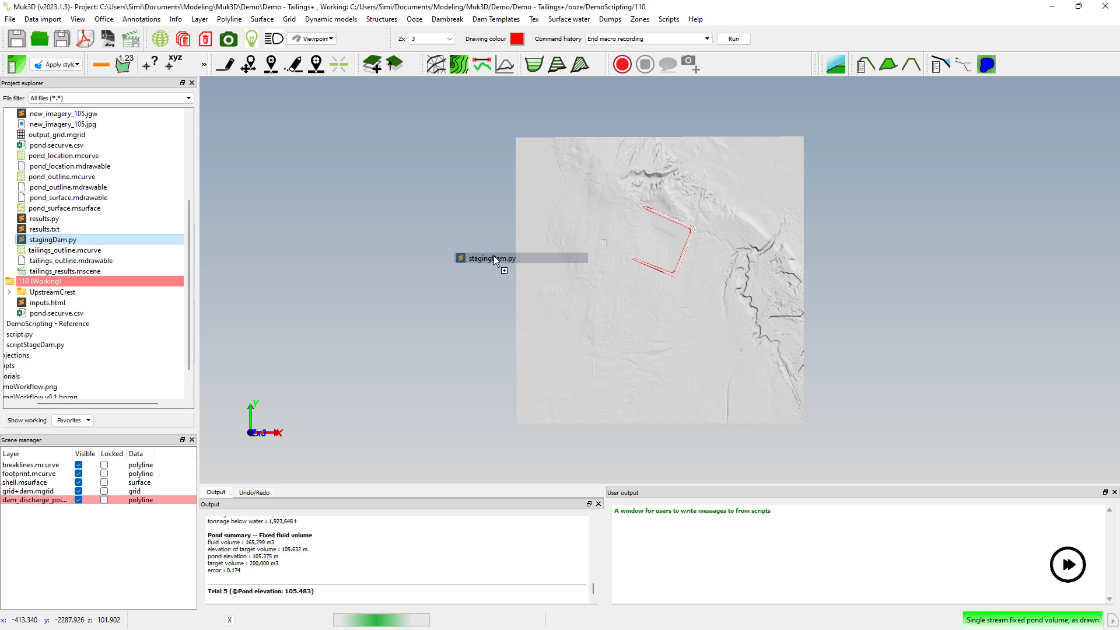
left_click(1066, 564)
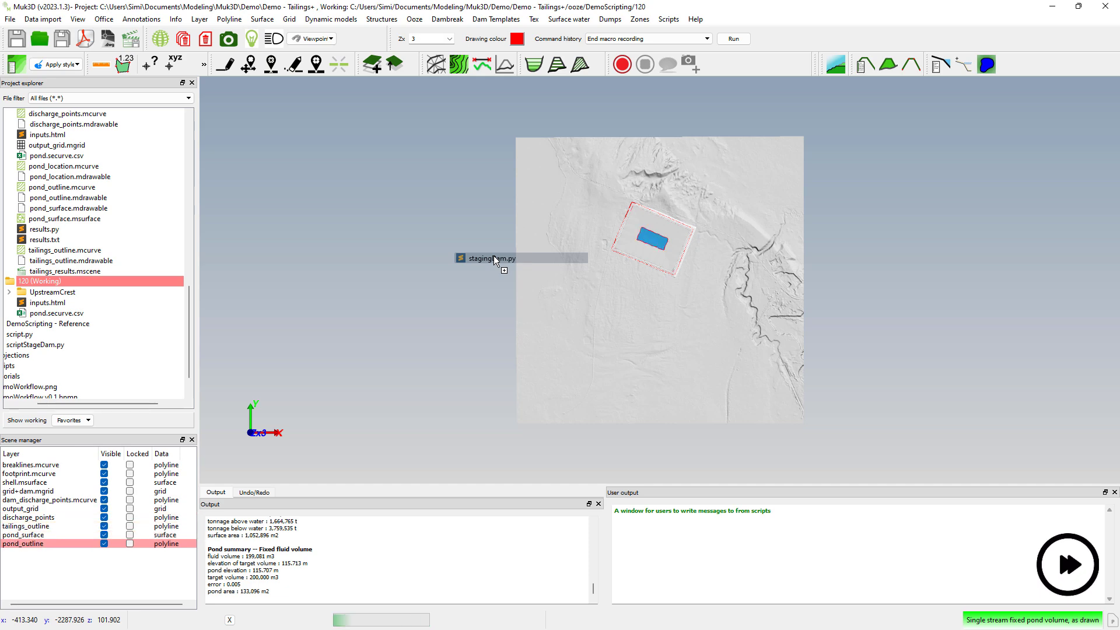
left_click(9, 292)
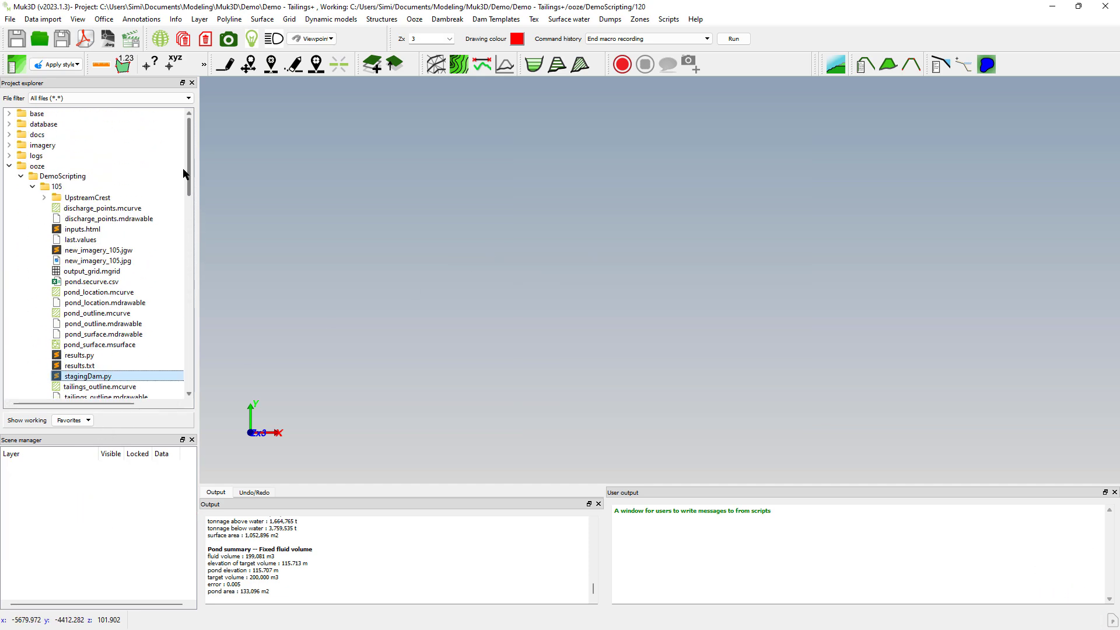
Load all output grids and plot a two-point section across the four dam surfaces.
left_click(34, 186)
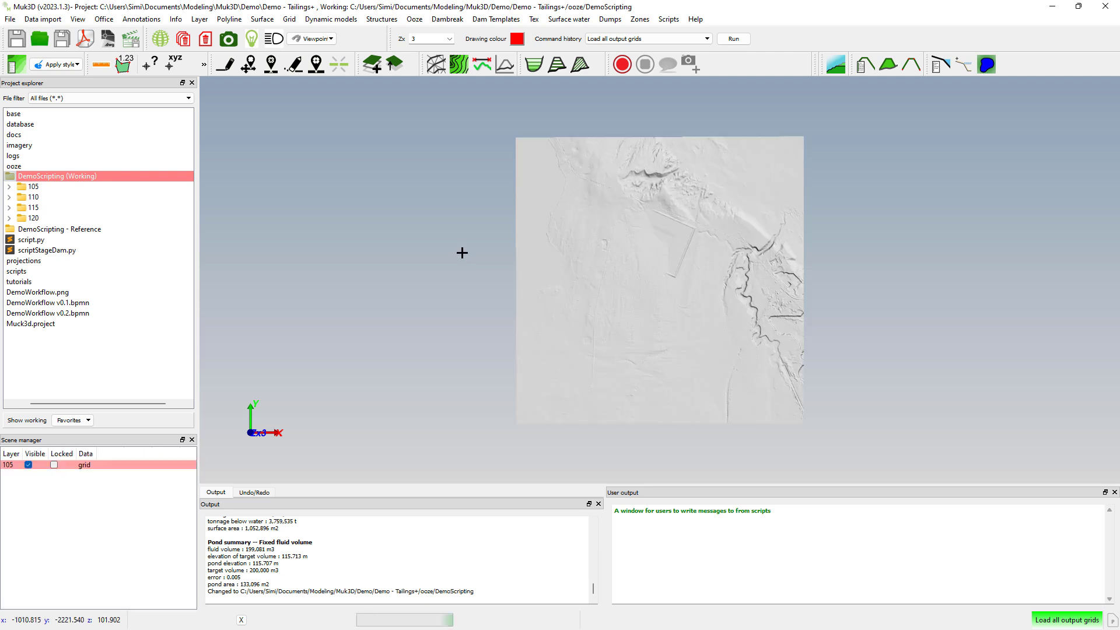
left_click(481, 64)
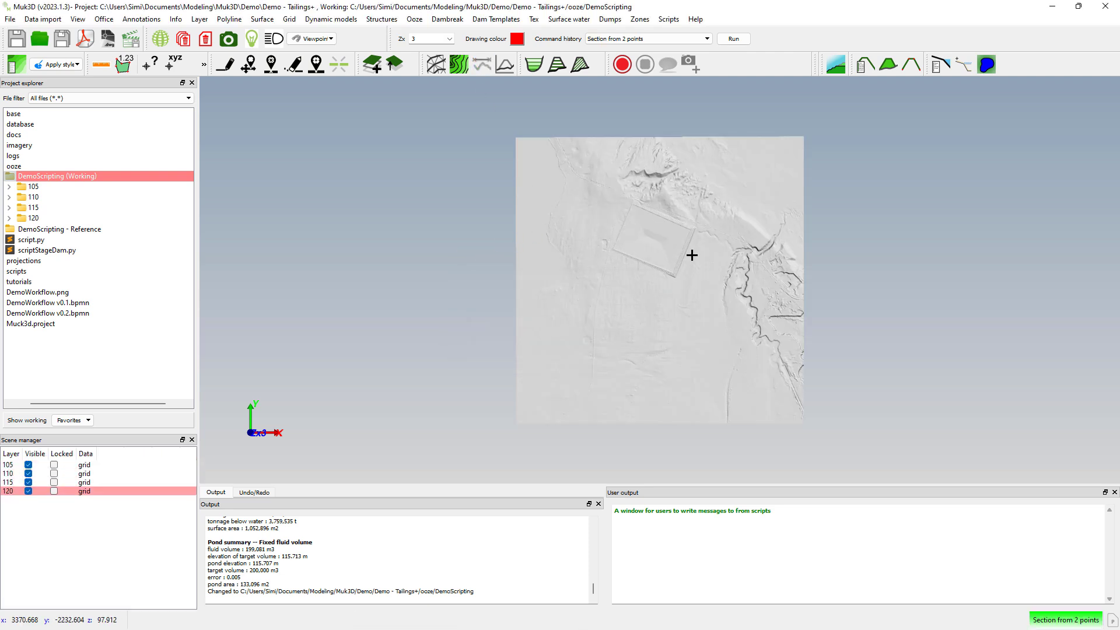
left_click(692, 255)
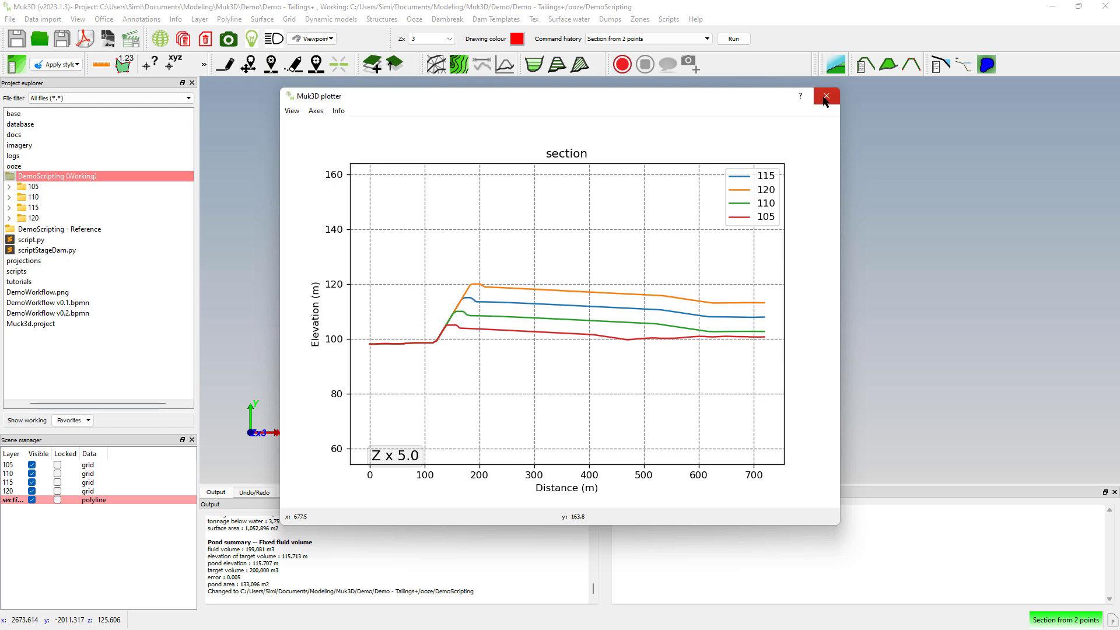
left_click(826, 97)
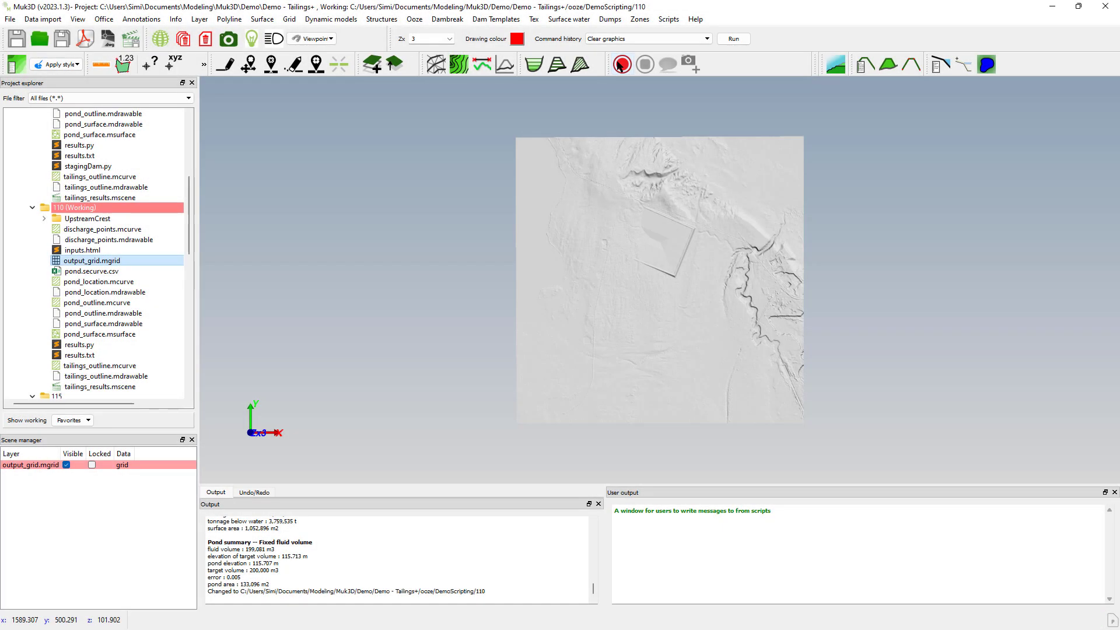
Start macro recording and set the overlay's base image and dam footprint outline.
left_click(620, 64)
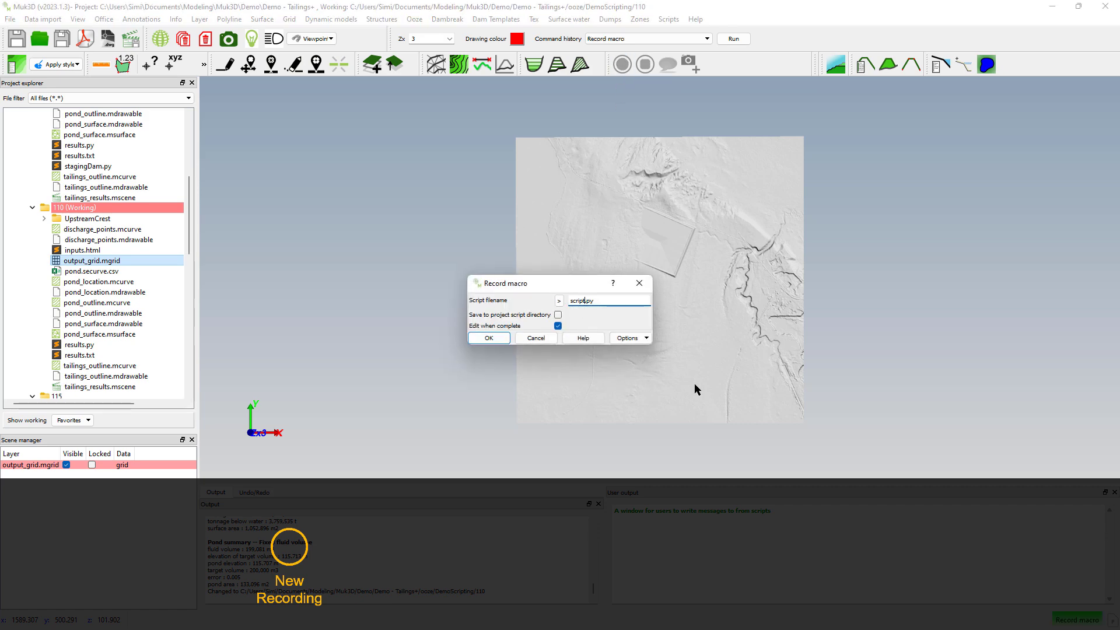
left_click(489, 338)
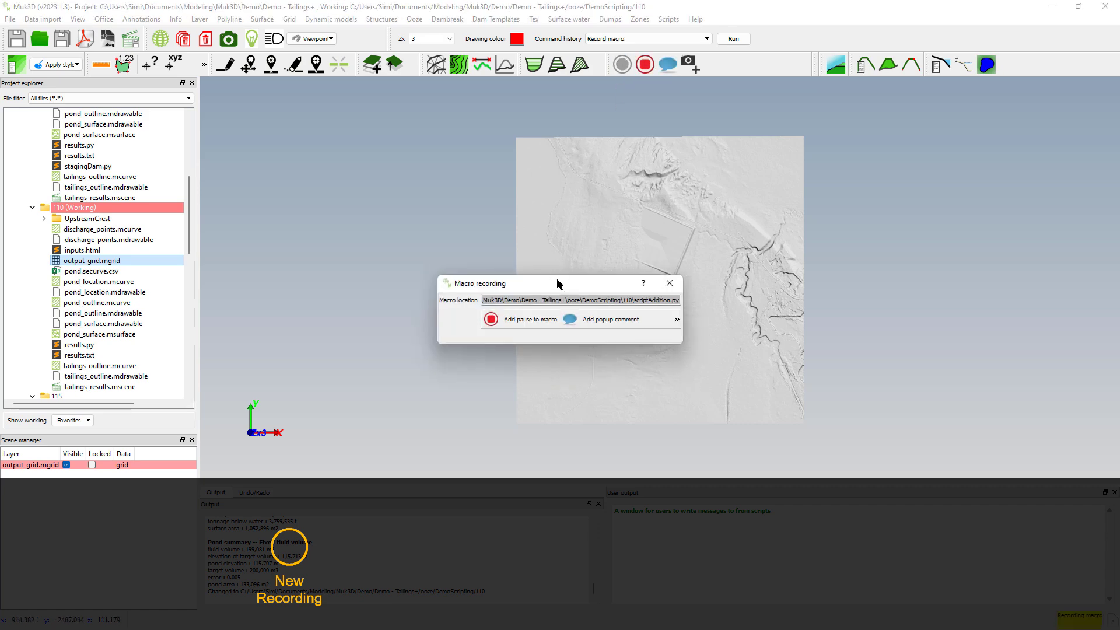
left_click(532, 20)
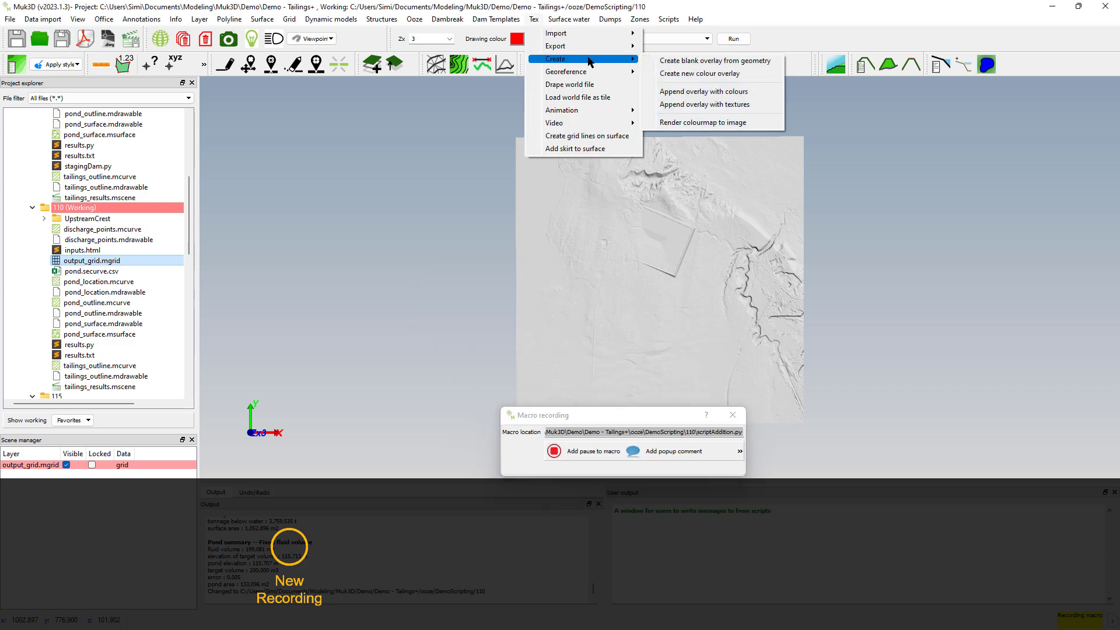
left_click(703, 91)
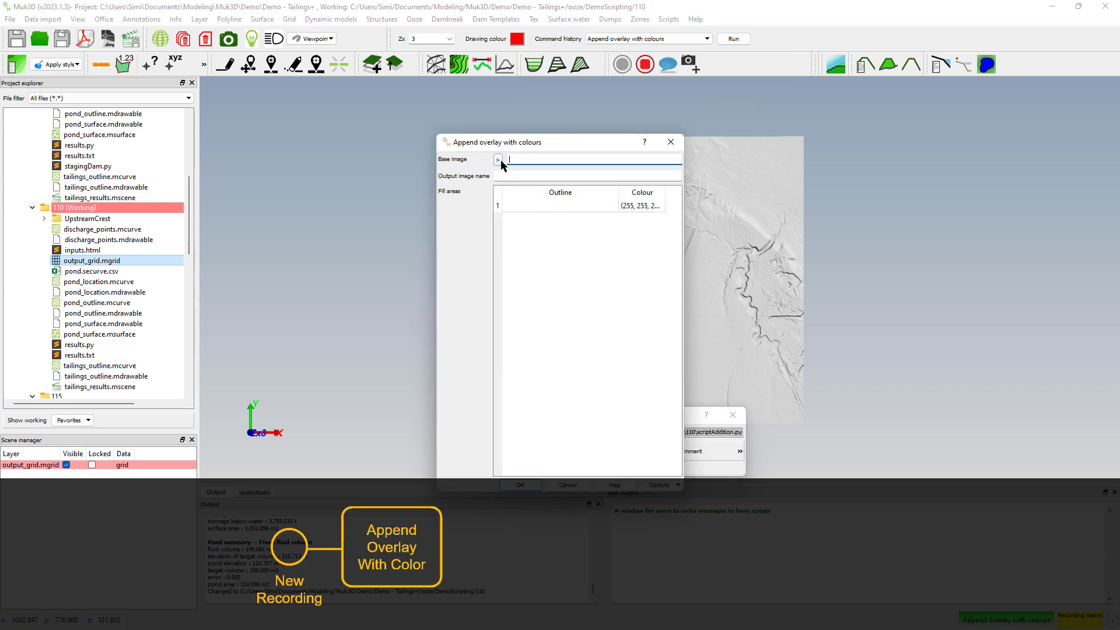
left_click(498, 159)
type("new_imagery_110")
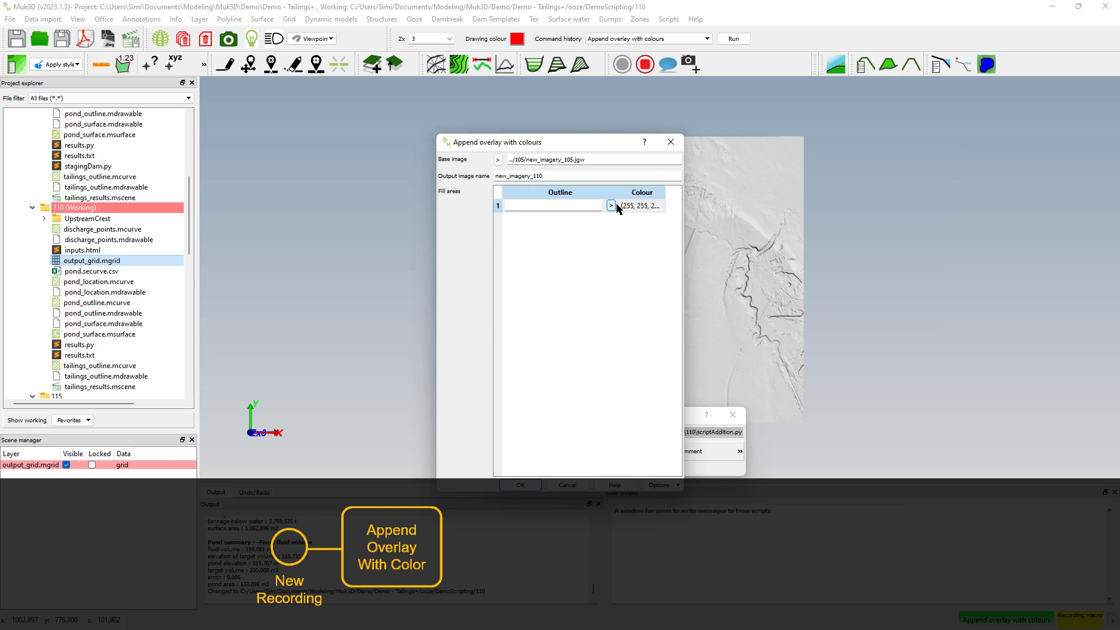
left_click(610, 206)
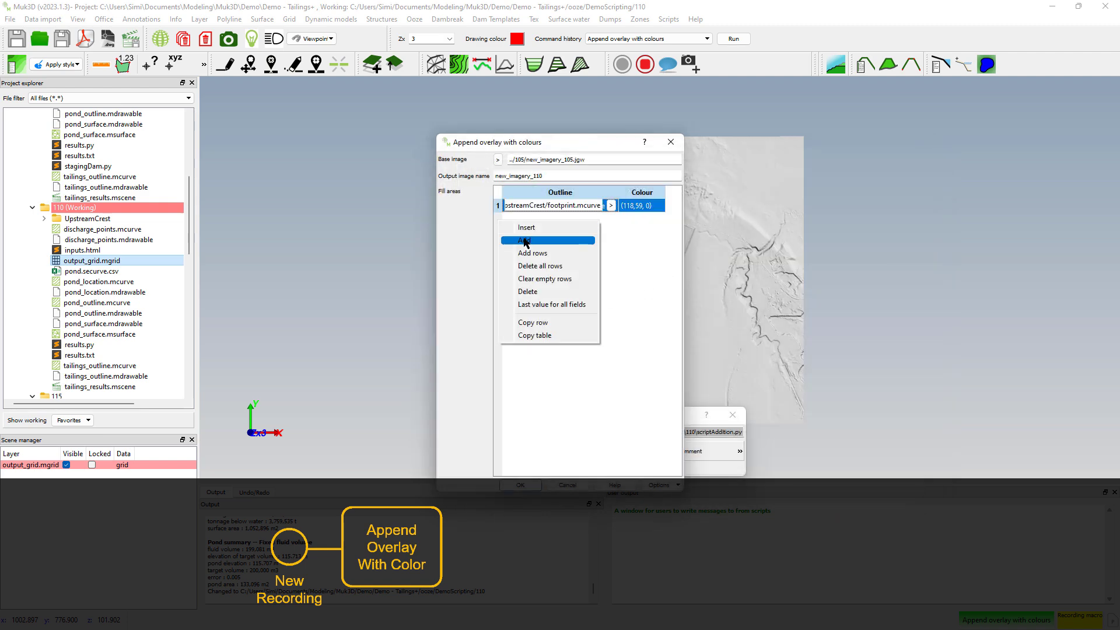
Add a pale yellow tailings fill, create new_imagery_110, and pick output_grid for draping.
left_click(525, 240)
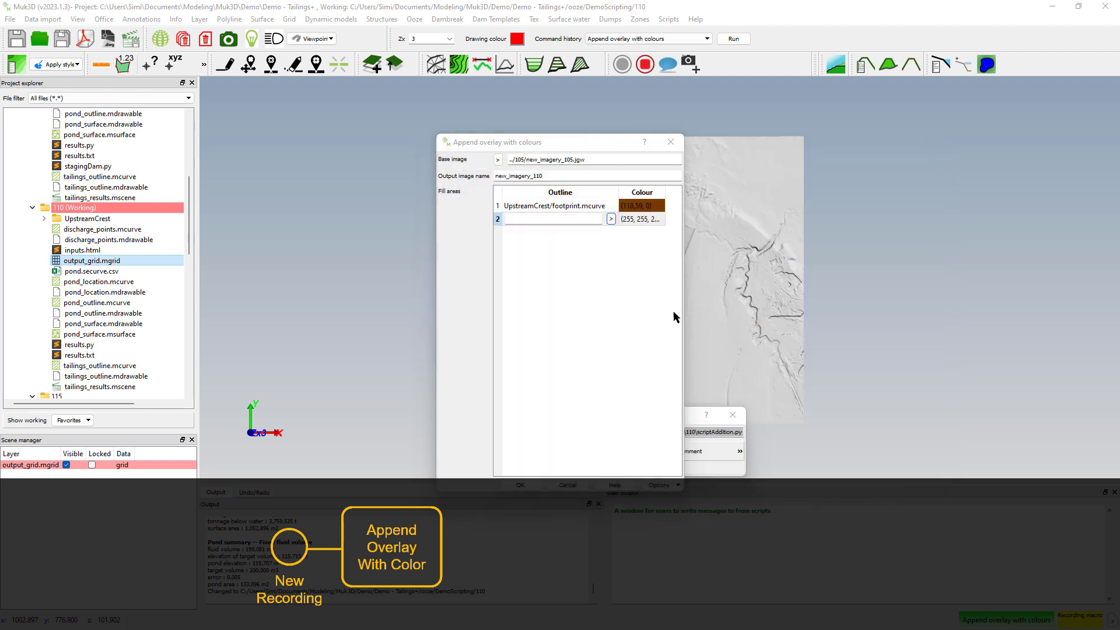
left_click(610, 218)
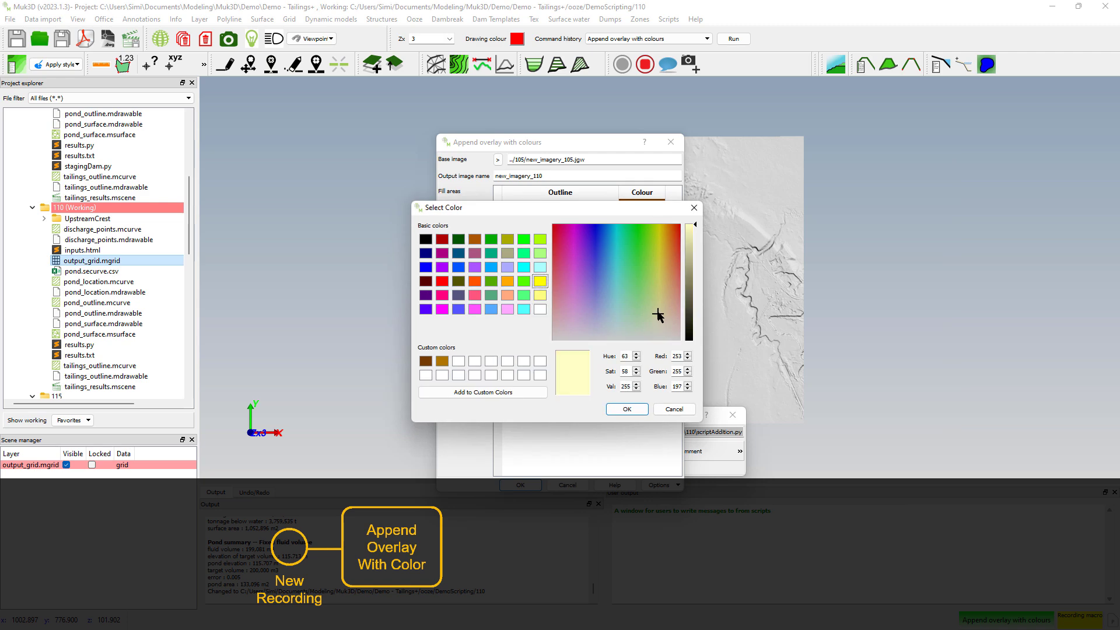
left_click(626, 409)
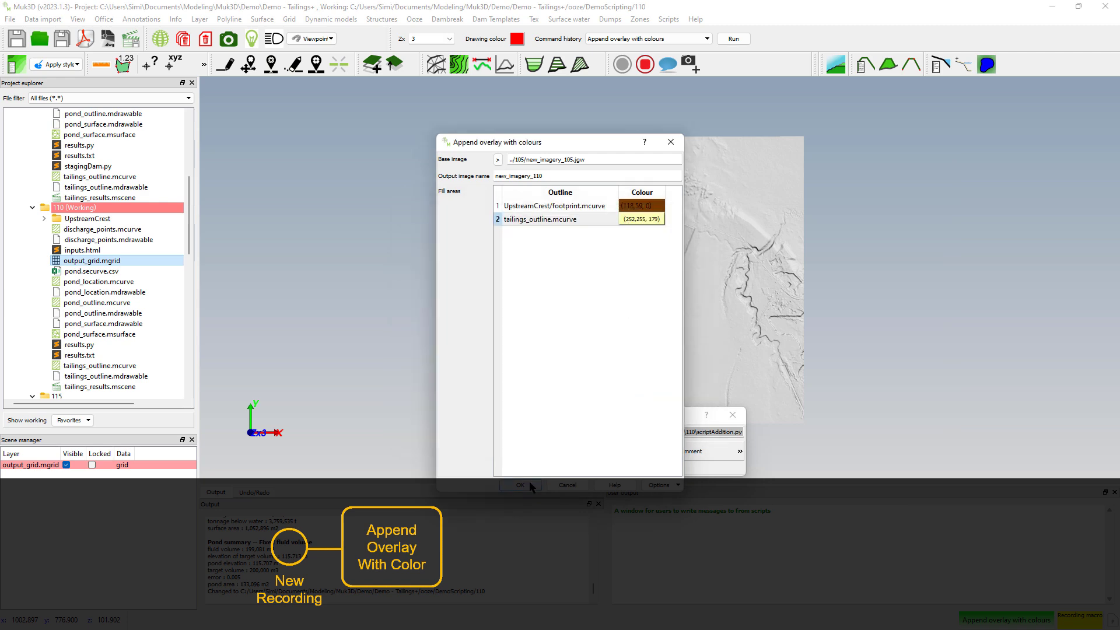
left_click(519, 485)
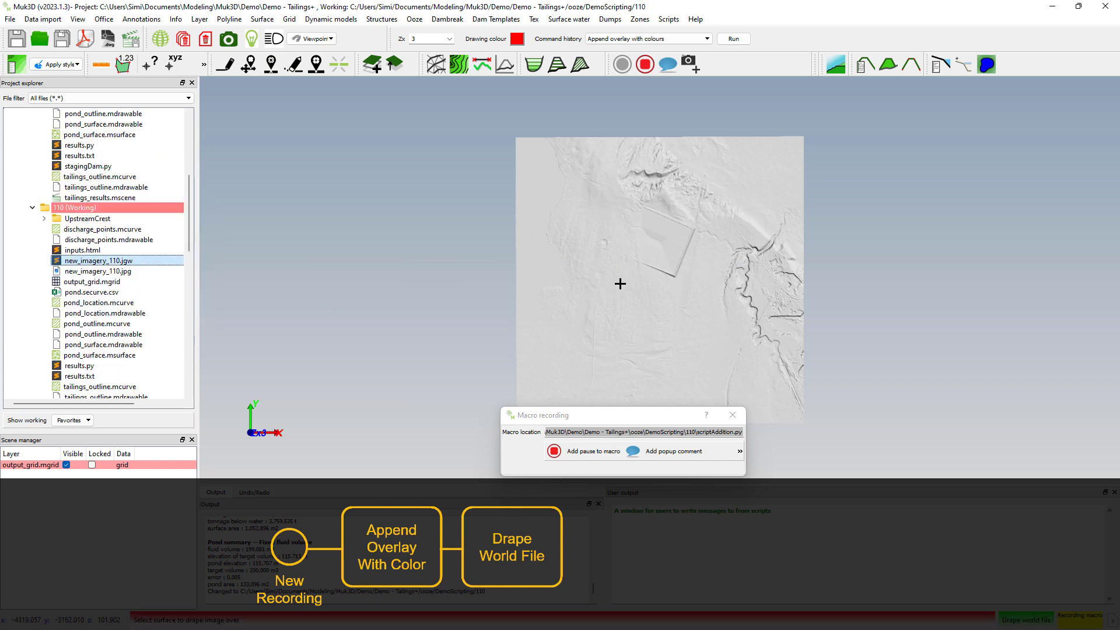
left_click(310, 38)
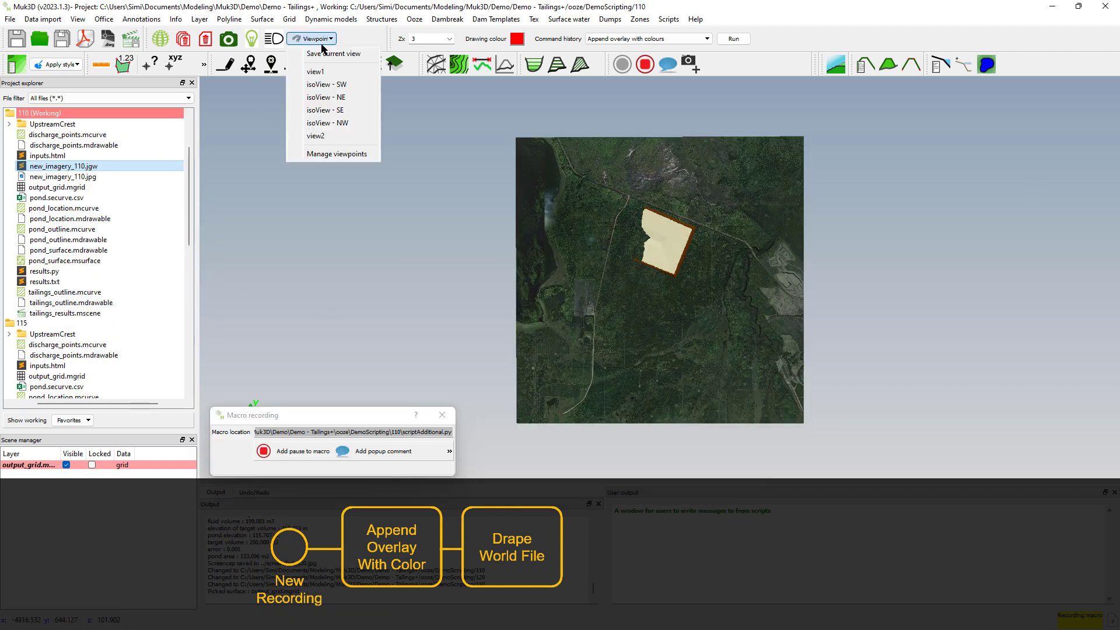
Restore view2, save screenshot_110, stop the macro and copy its recorded commands.
left_click(77, 19)
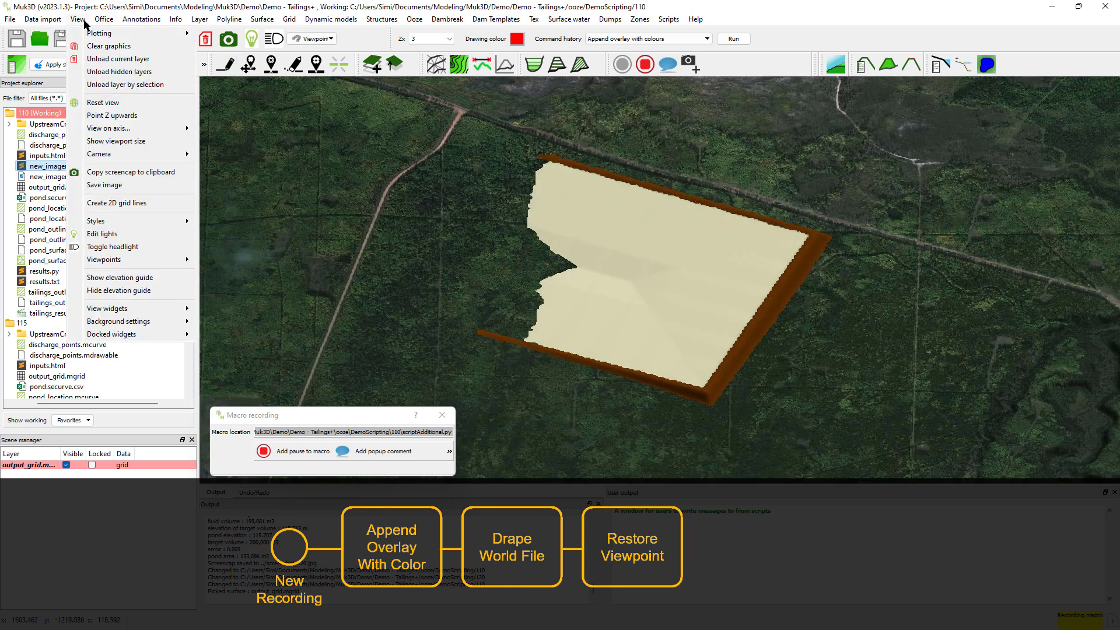
left_click(105, 185)
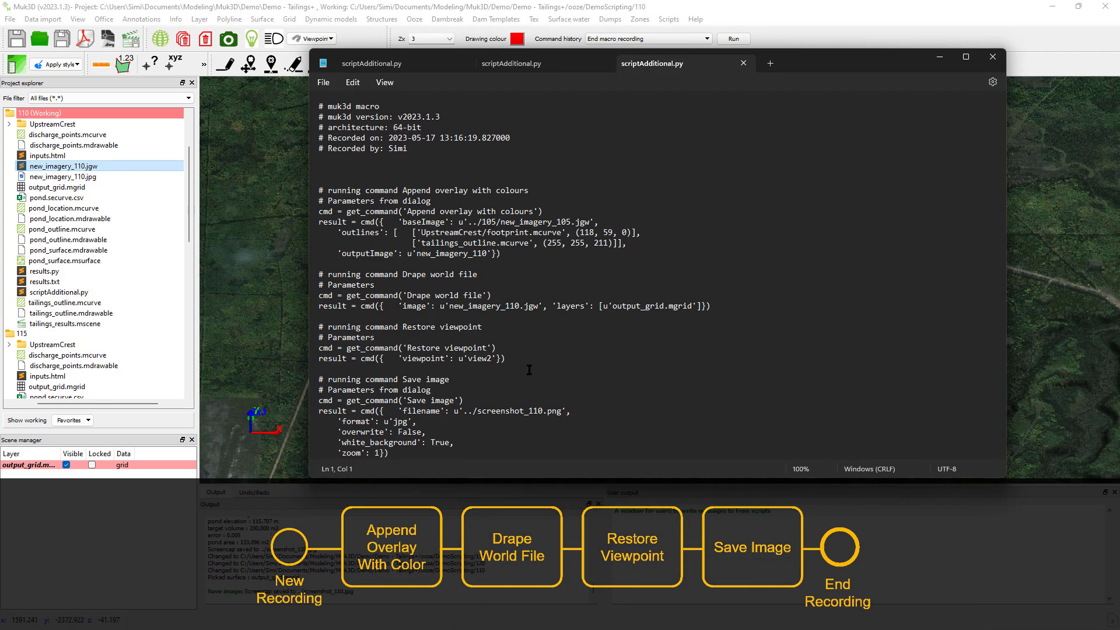
key("ctrl+a")
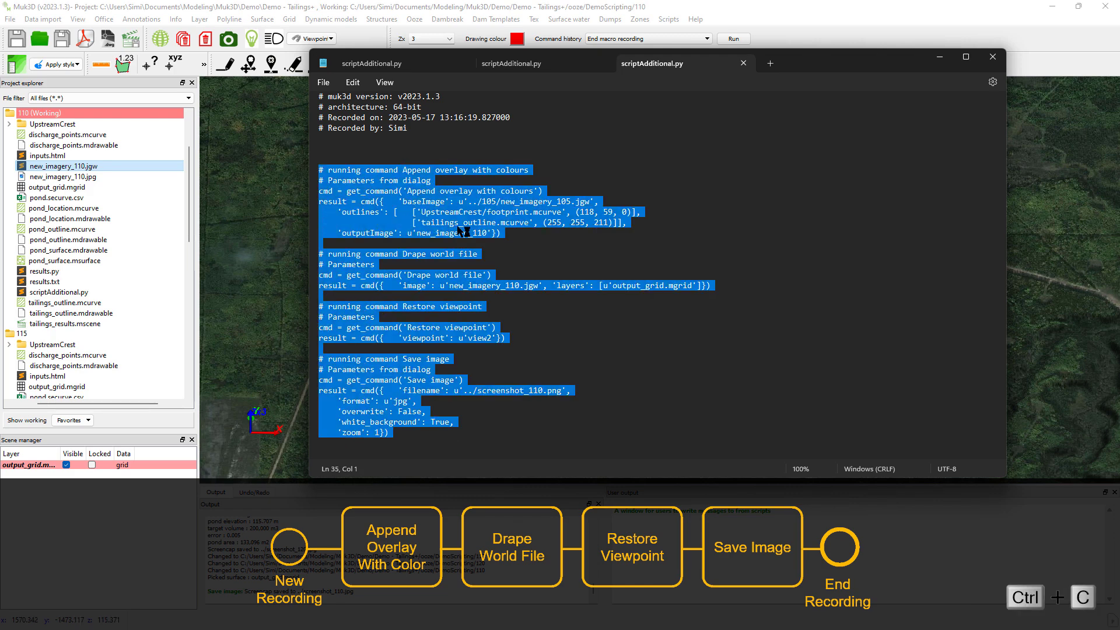
mouse_move(519, 336)
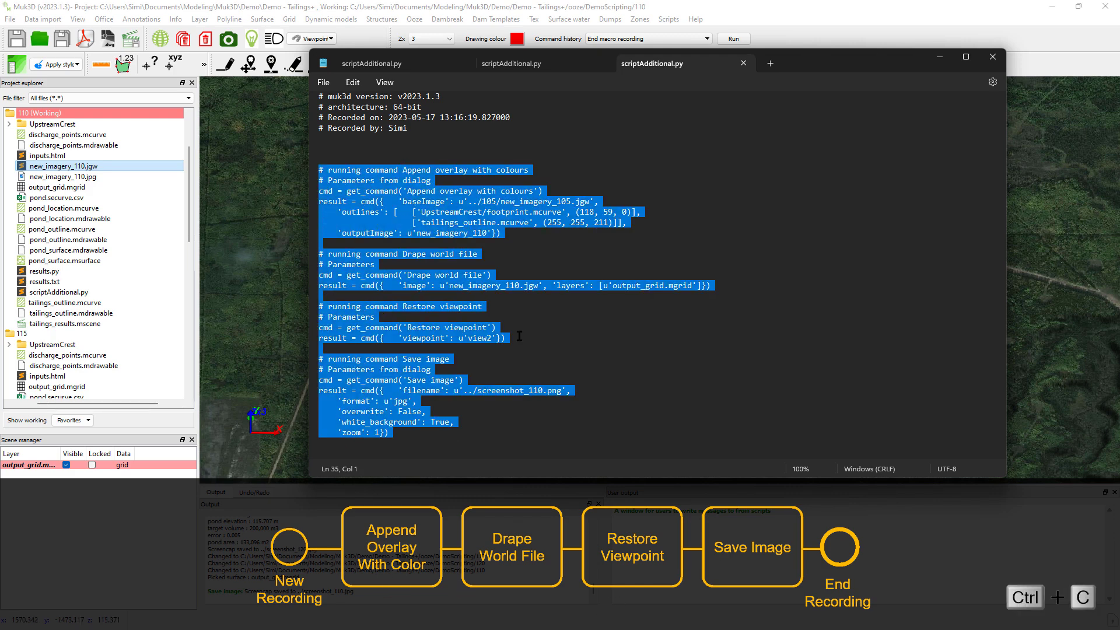
left_click(992, 56)
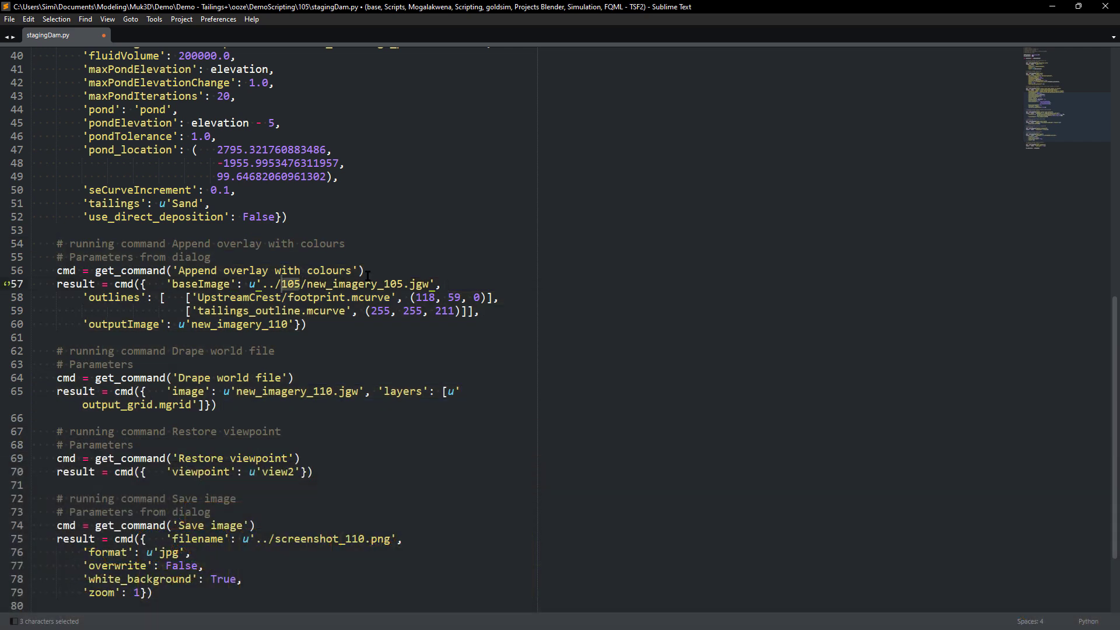
Paste the macro into stagingDam.py, naming images with '{}'.format(str(pv_elevation)) and str(elevation).
type("{}")
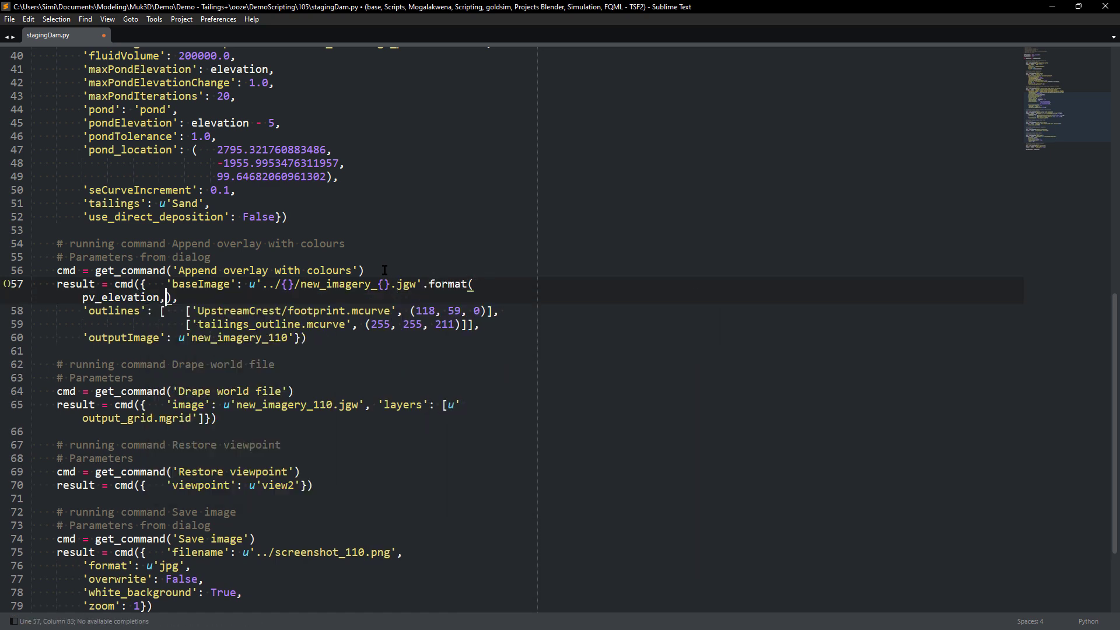
type("str(pv_elevation)),")
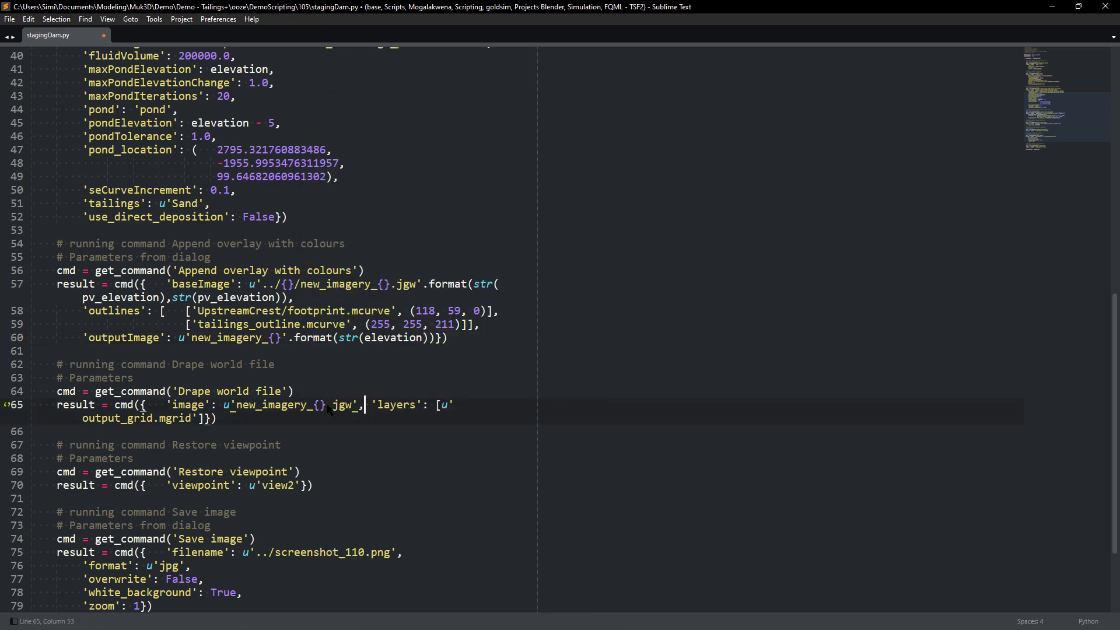
type(".format(str(elevation")
left_click(538, 551)
type("{")
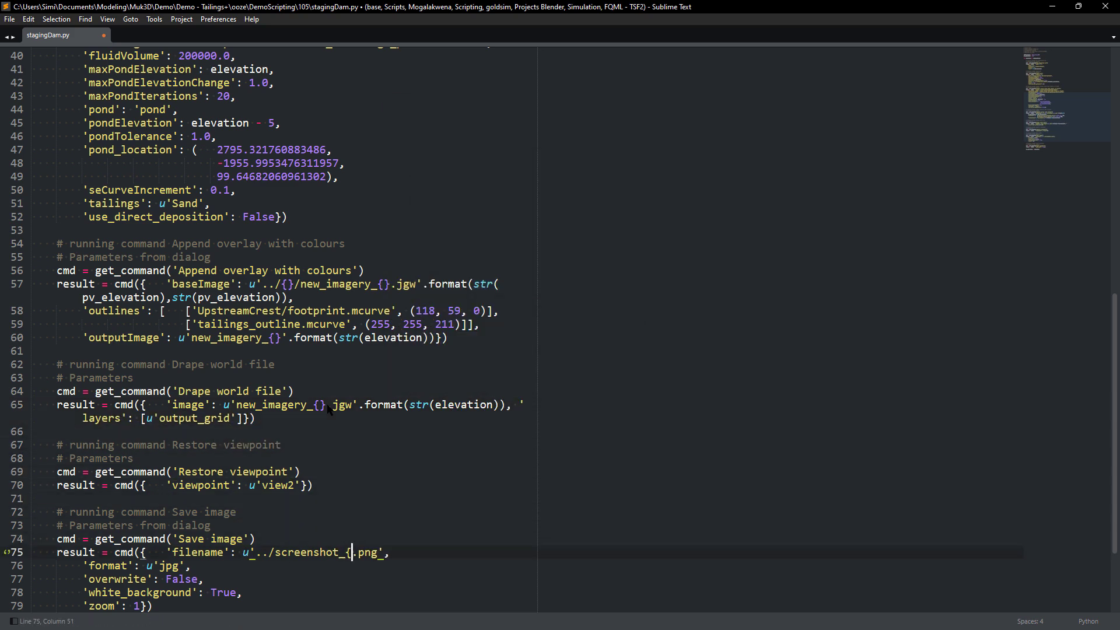
type(".format(")
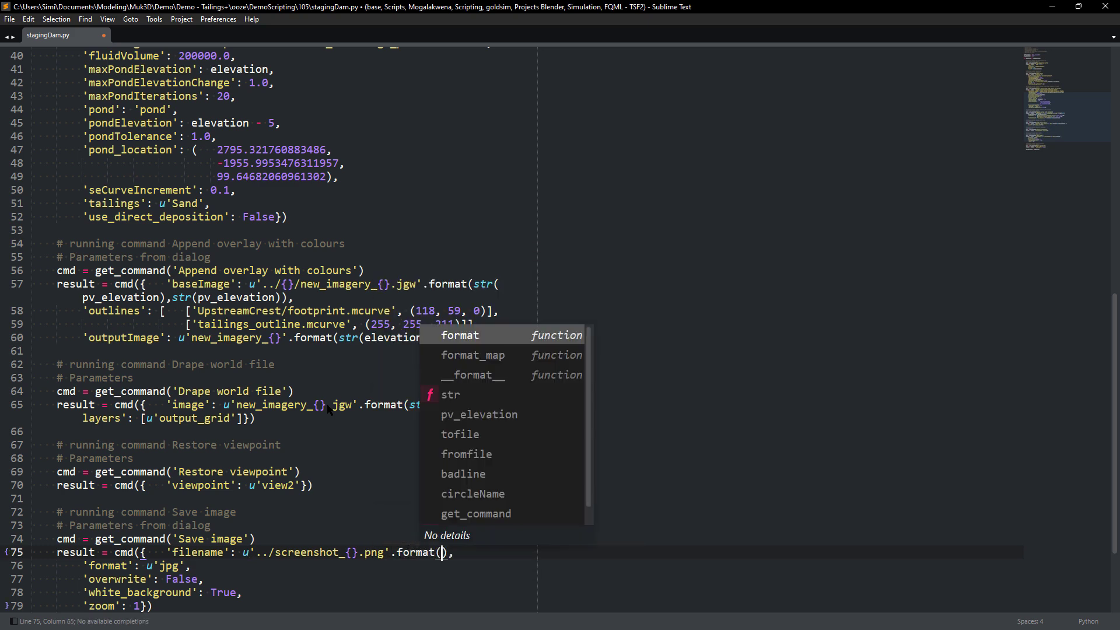
type("str(elevation")
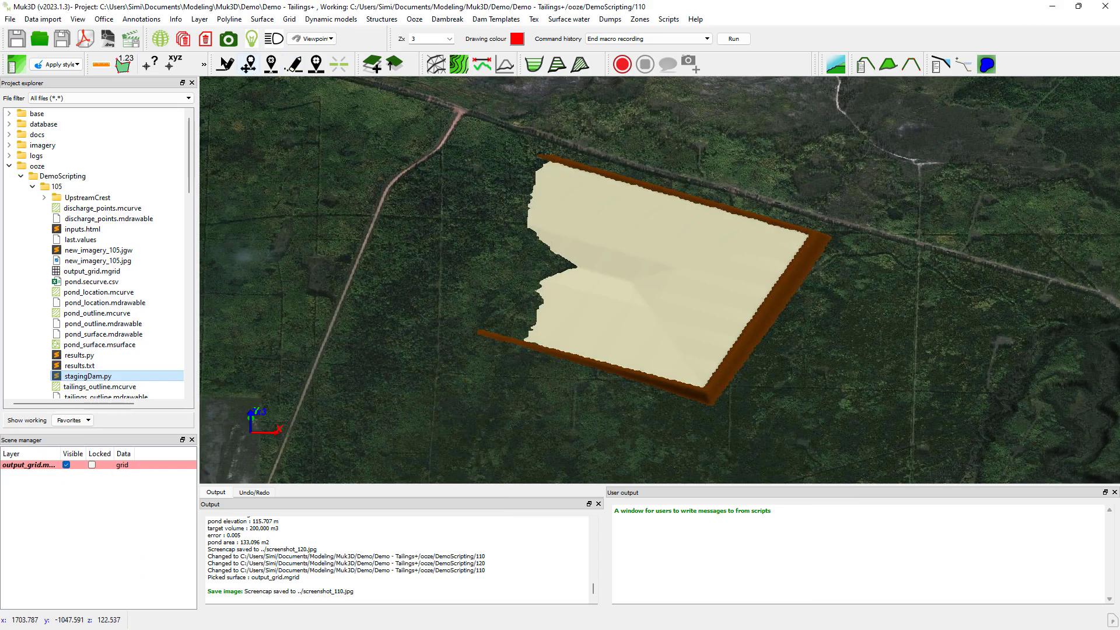
Set the scripting folder as working directory and run stagingDam.py for elevations 115 and 120.
right_click(64, 187)
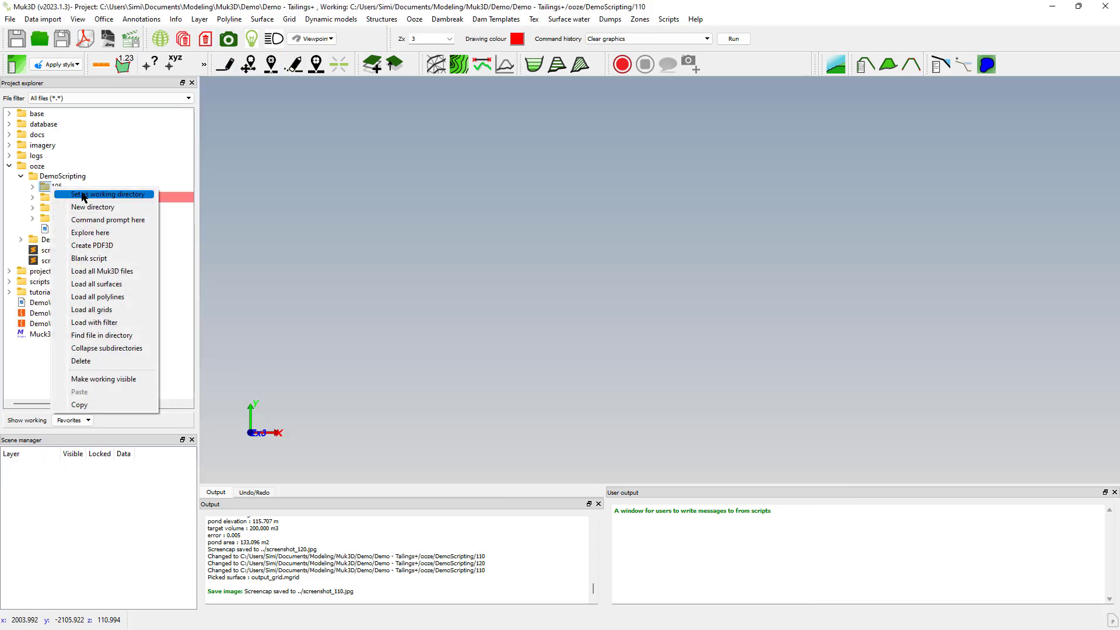
left_click(105, 194)
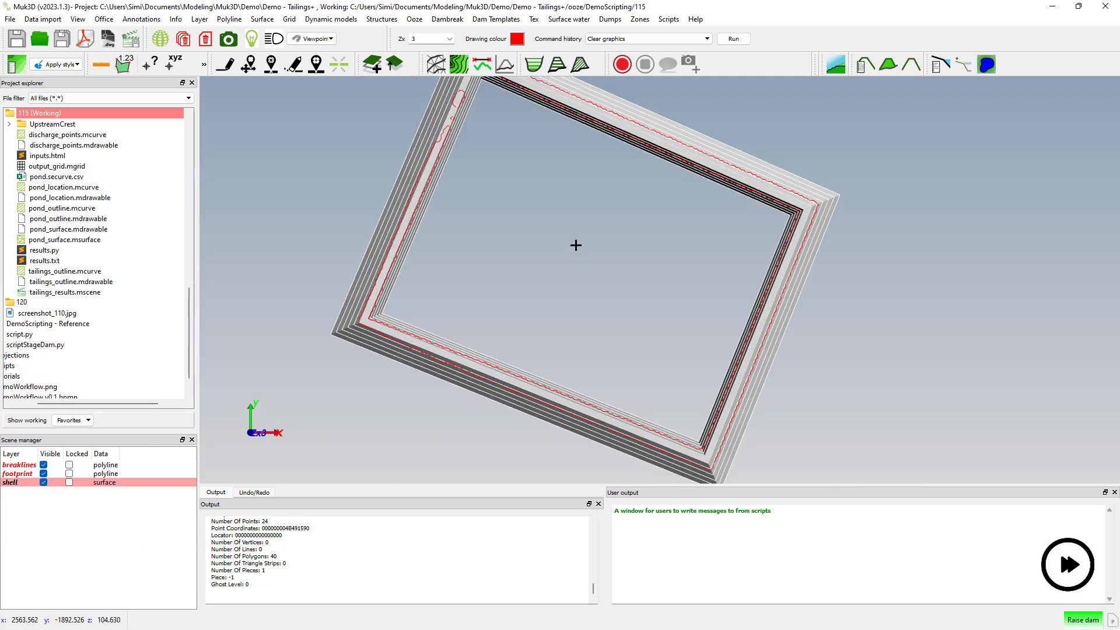
left_click(1068, 565)
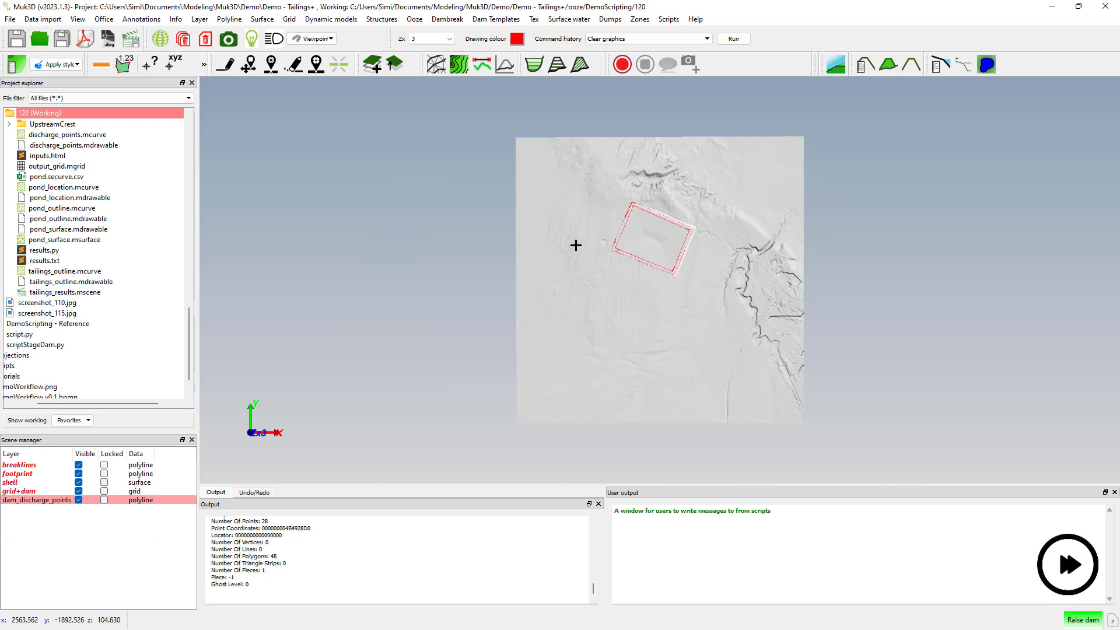
left_click(1066, 564)
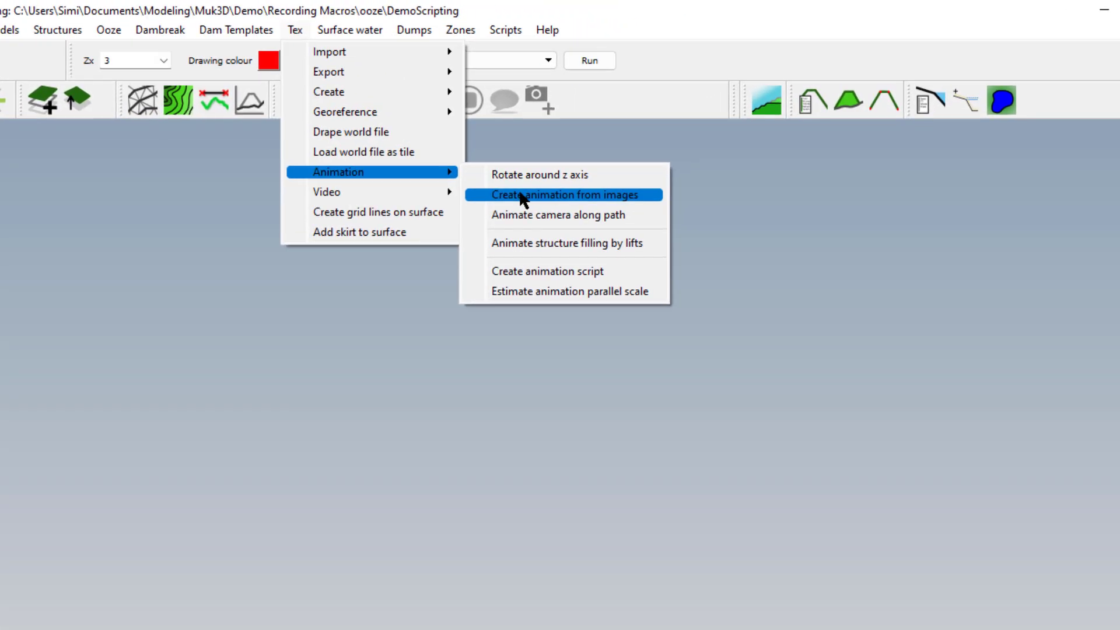
mouse_move(473, 235)
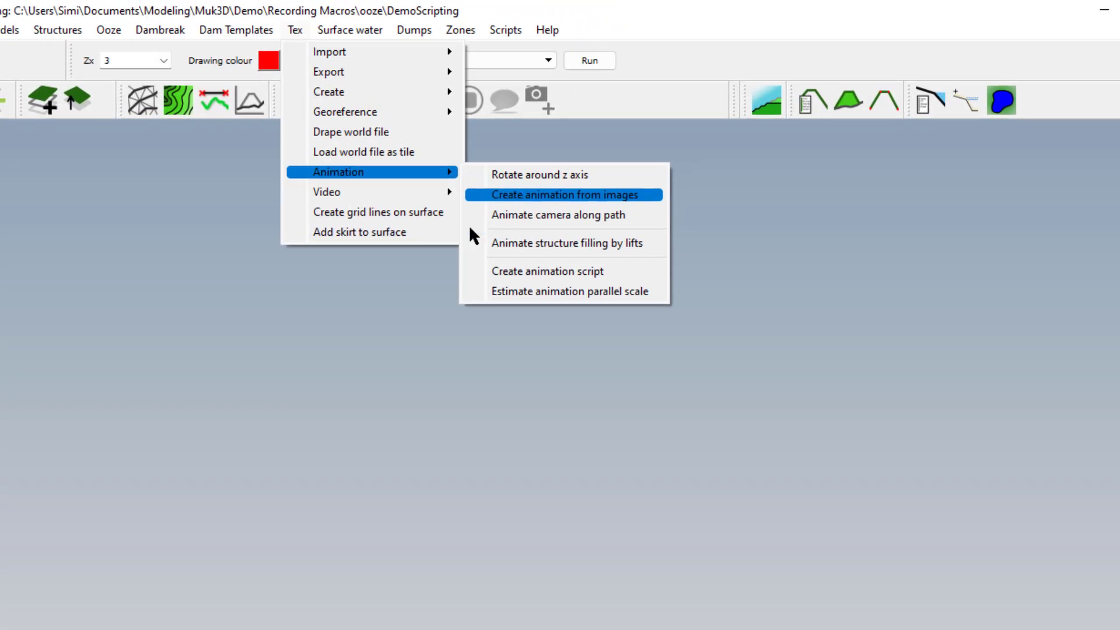